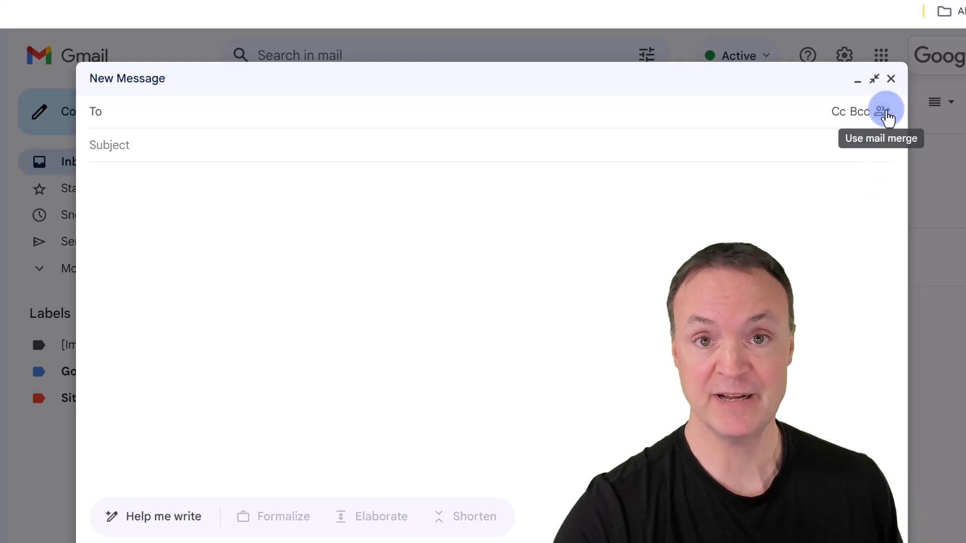
# Bring up the Just Because party invitation draft with its three recipients
pyautogui.click(881, 111)
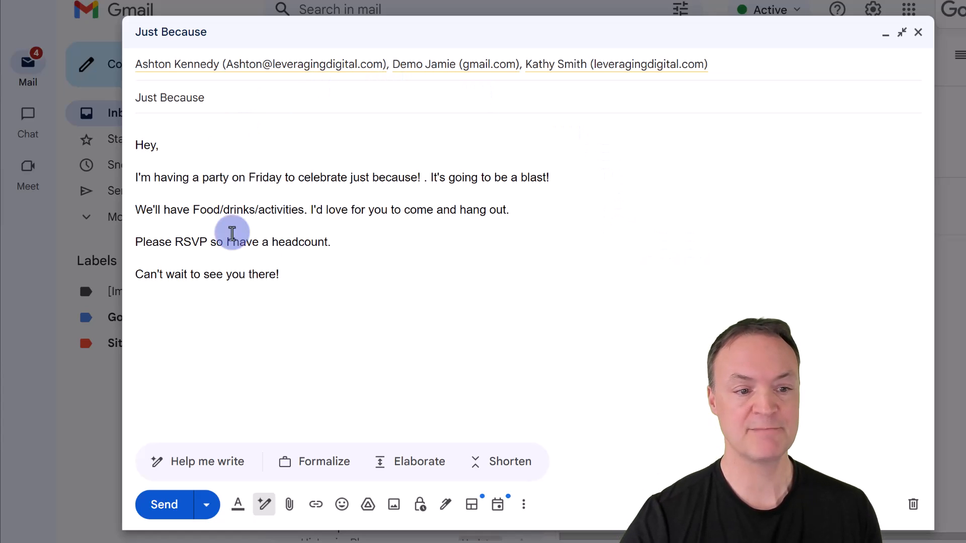
pyautogui.moveTo(441, 263)
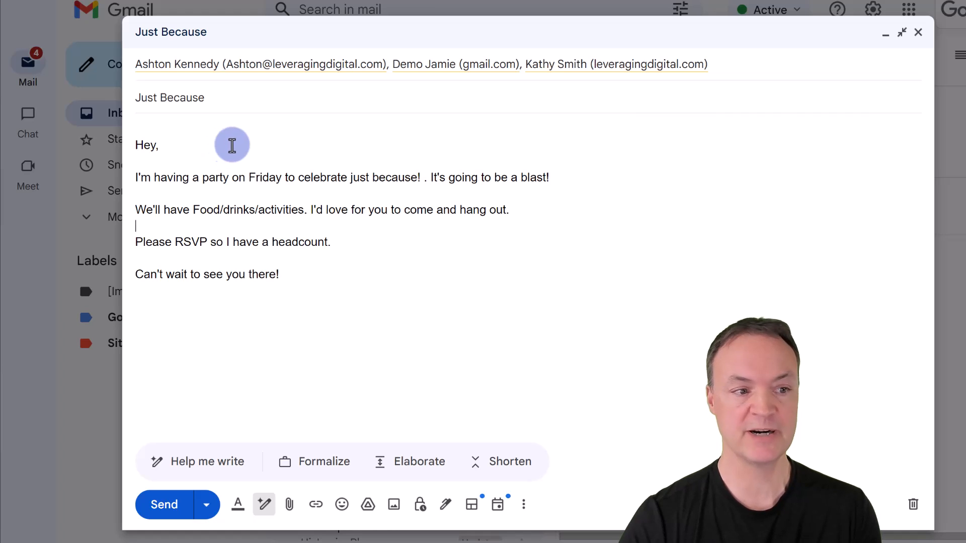
pyautogui.moveTo(259, 189)
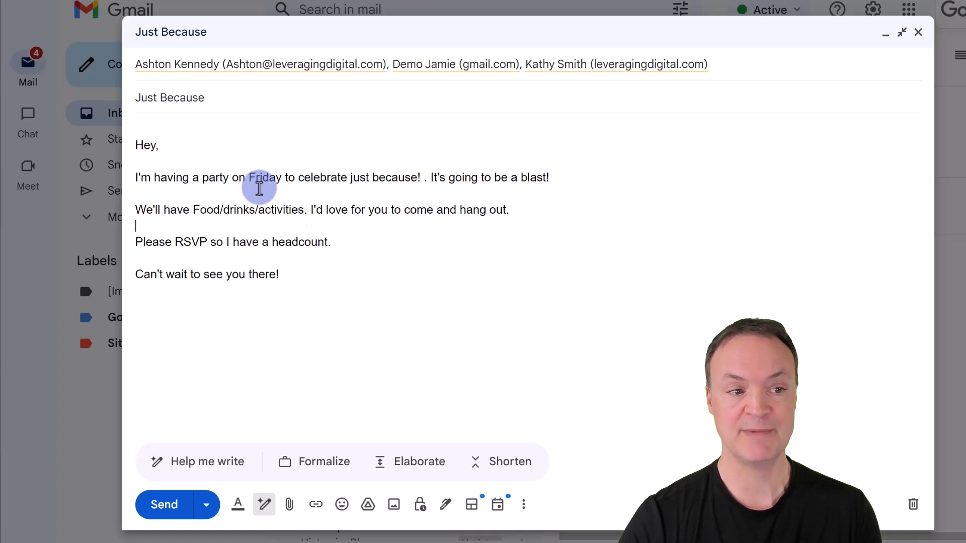
pyautogui.moveTo(459, 241)
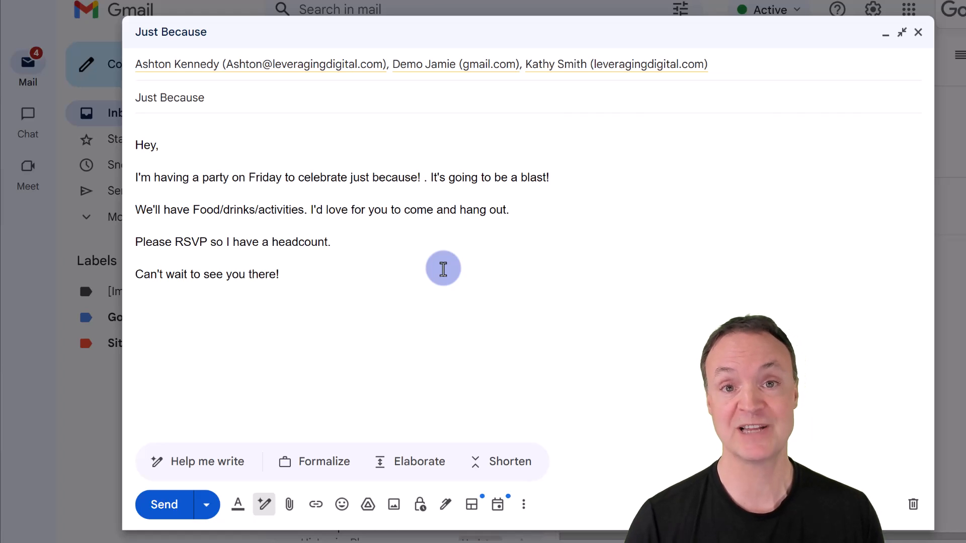
pyautogui.moveTo(795, 380)
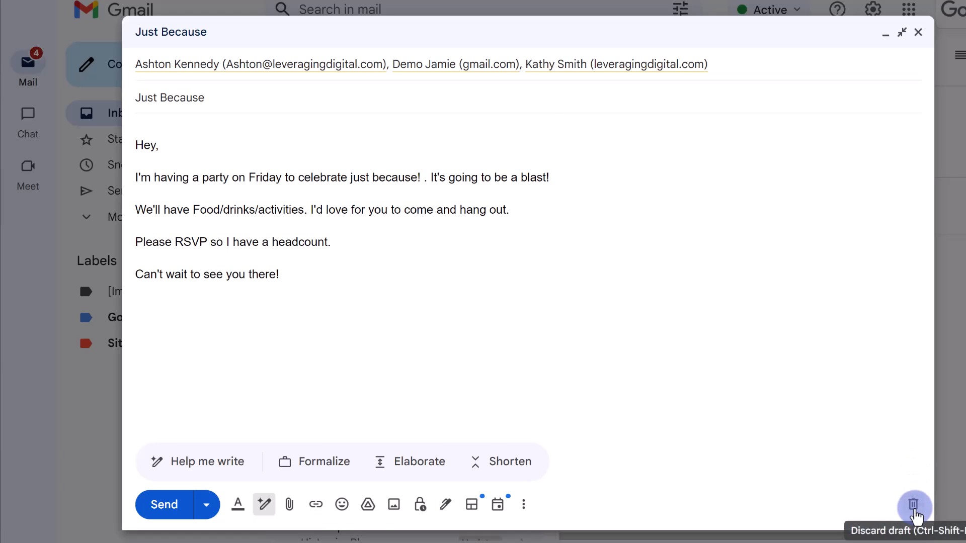
# Discard the Just Because draft and start a full-size new message with Mail Merge ticked
pyautogui.click(913, 507)
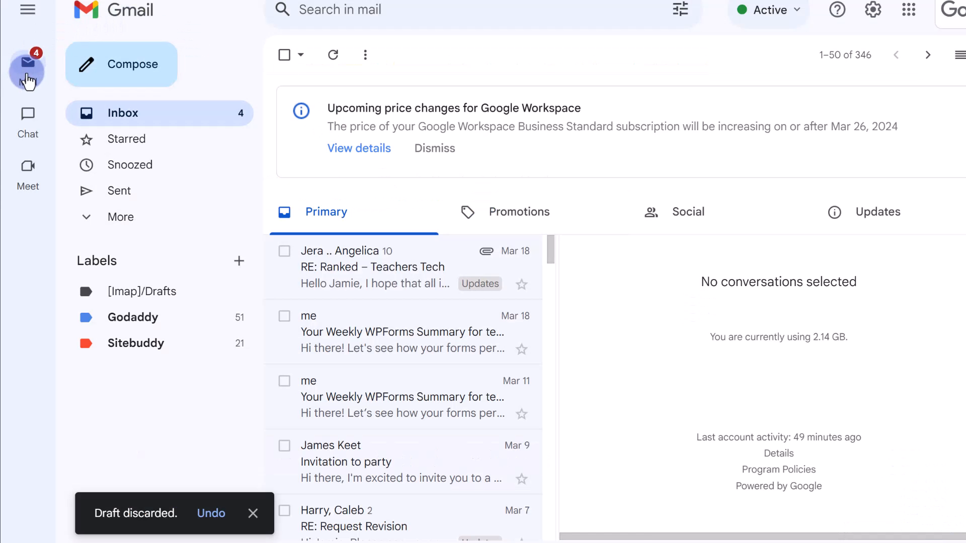
pyautogui.click(121, 65)
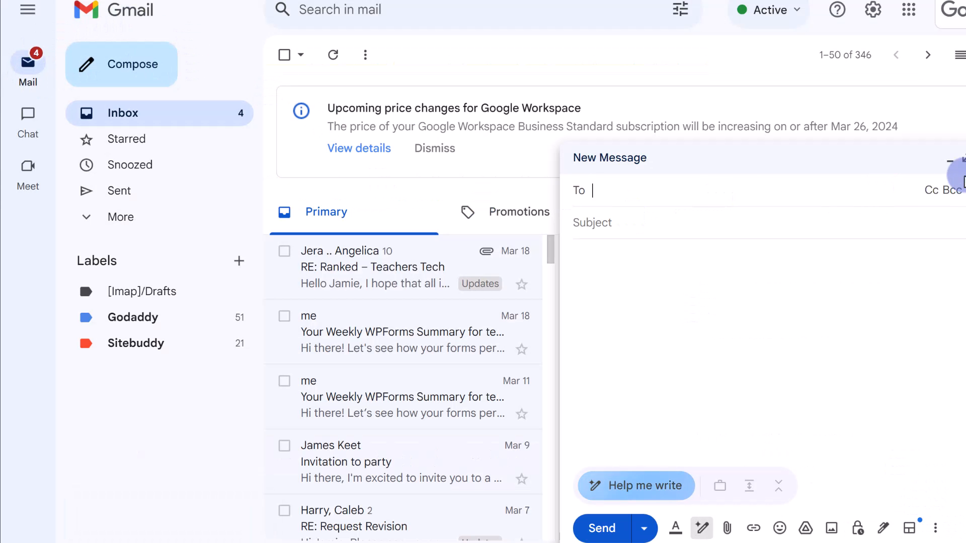
pyautogui.click(963, 171)
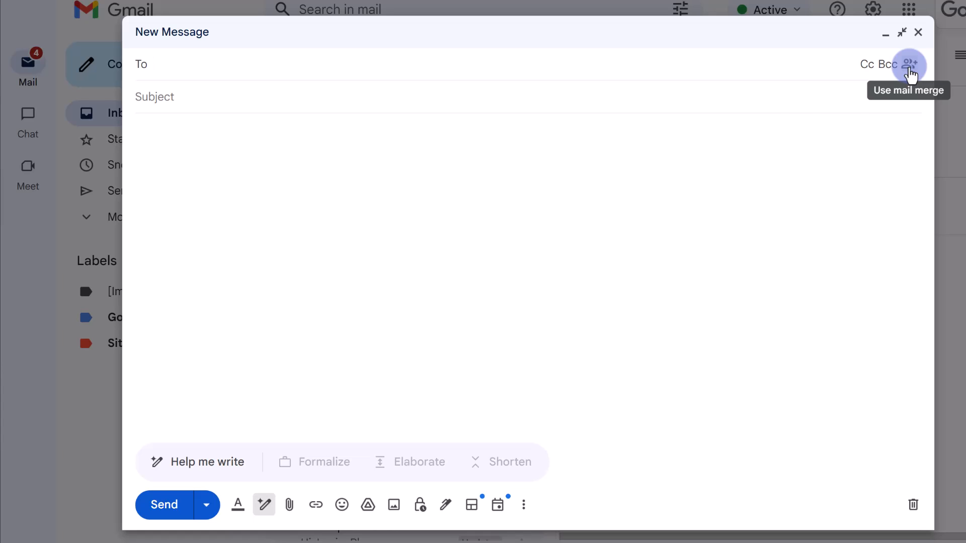
pyautogui.click(910, 65)
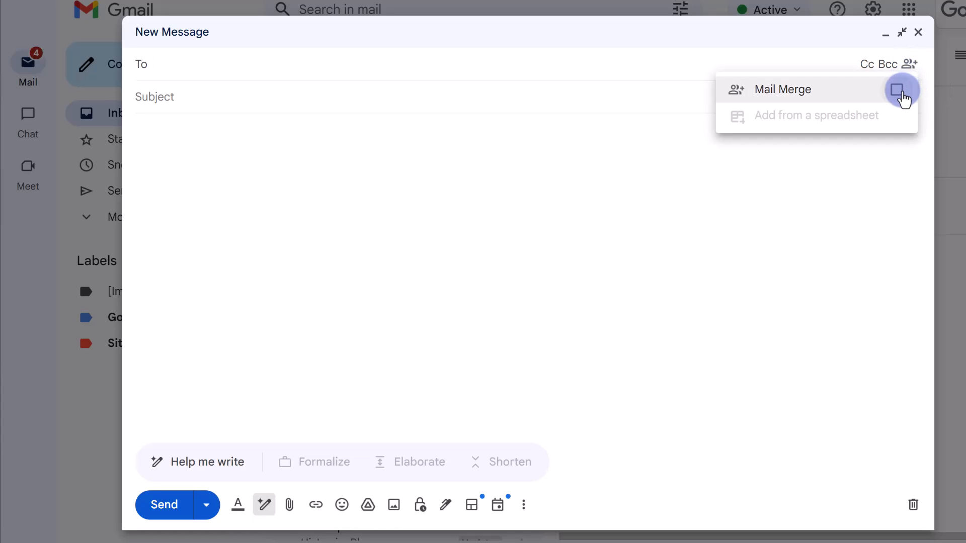
pyautogui.click(898, 90)
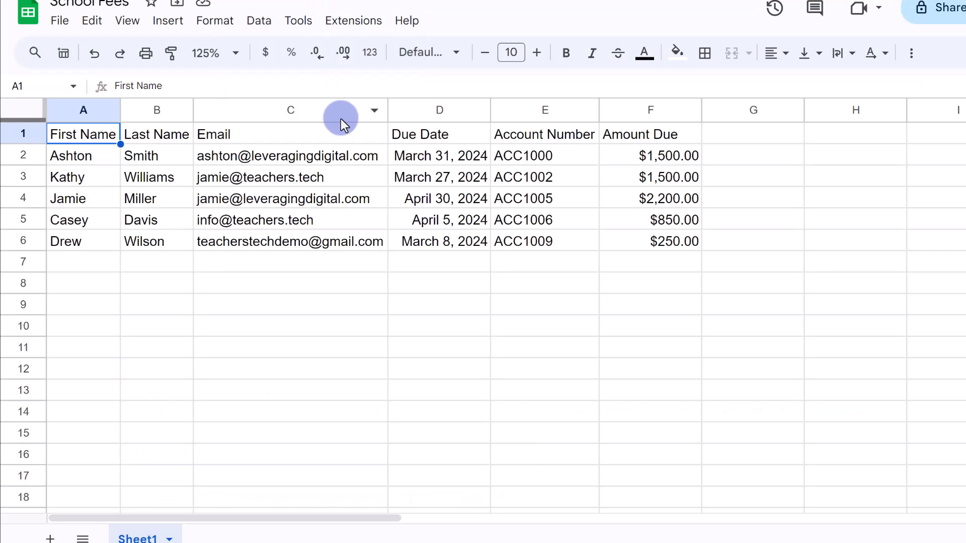
pyautogui.moveTo(310, 317)
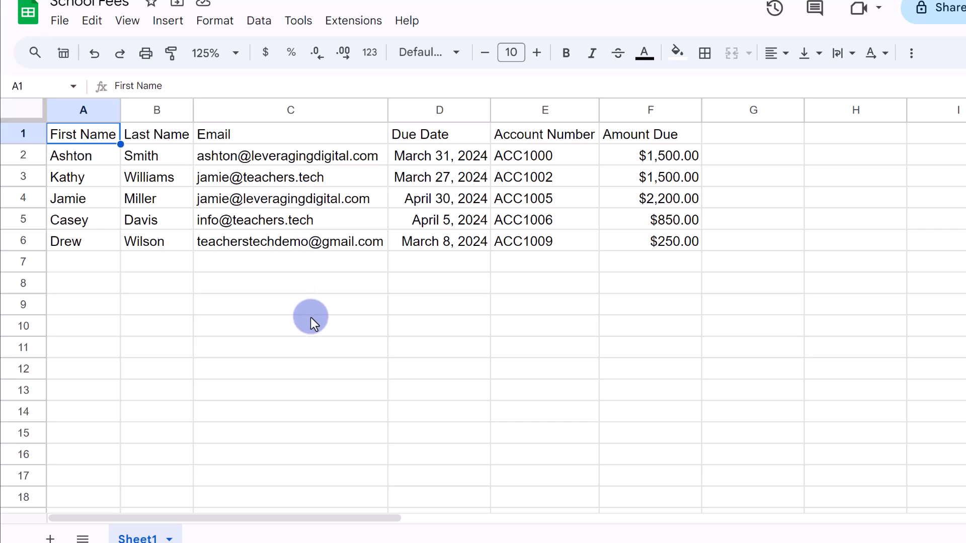
pyautogui.moveTo(318, 316)
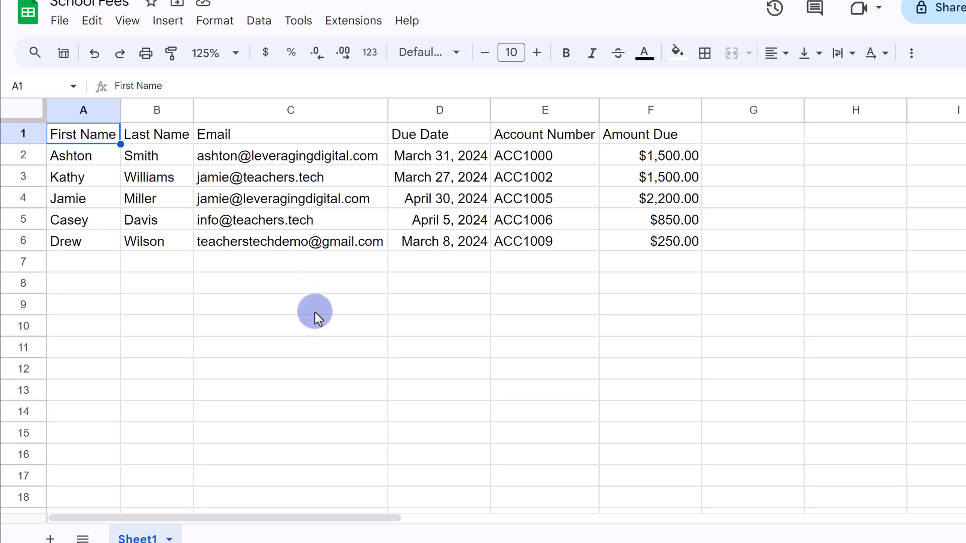
pyautogui.moveTo(330, 291)
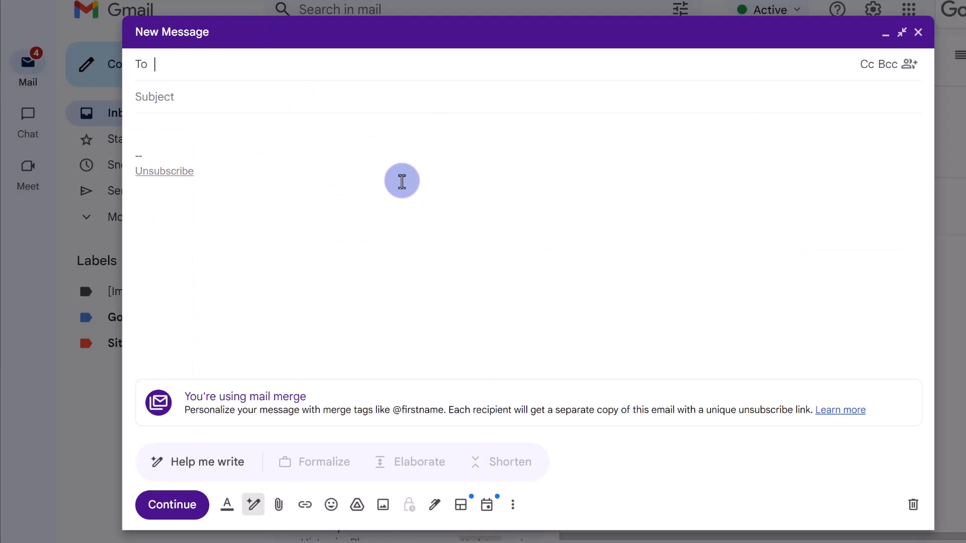
pyautogui.moveTo(386, 187)
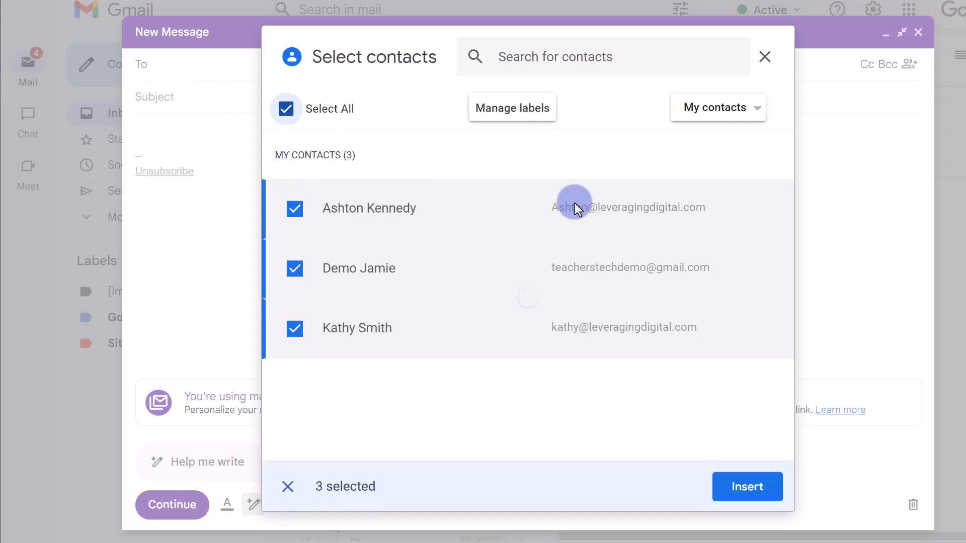
# Insert the three selected contacts as recipients and enter the Just Because subject and body
pyautogui.click(746, 487)
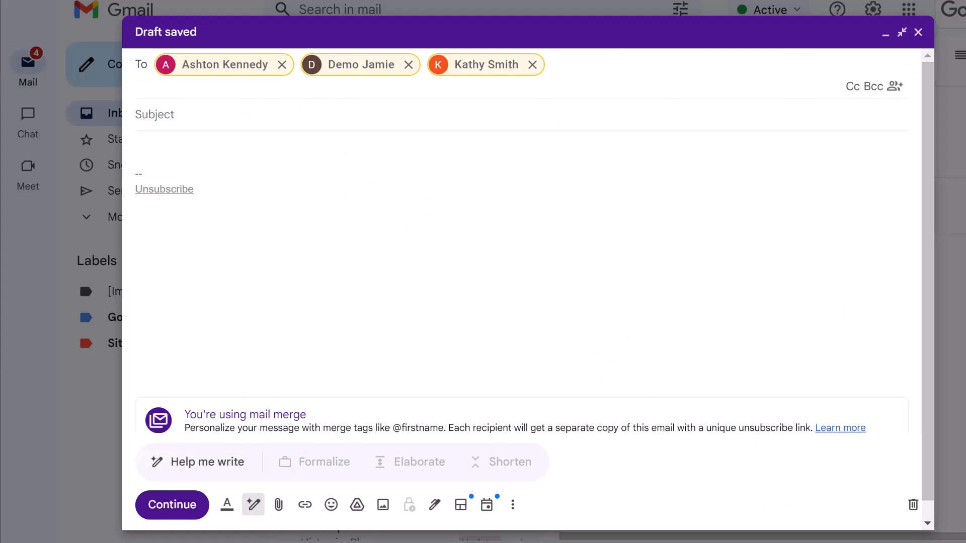
pyautogui.click(292, 119)
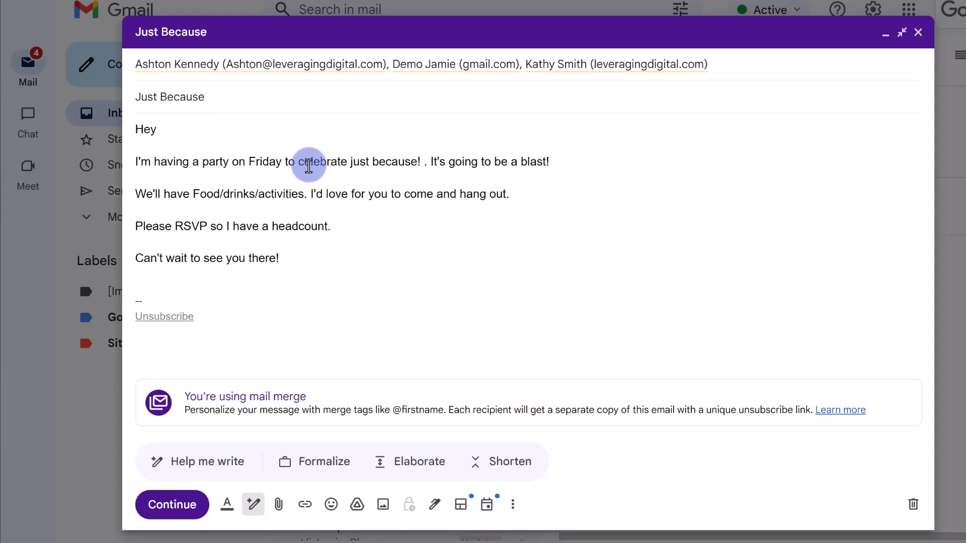
pyautogui.write('@')
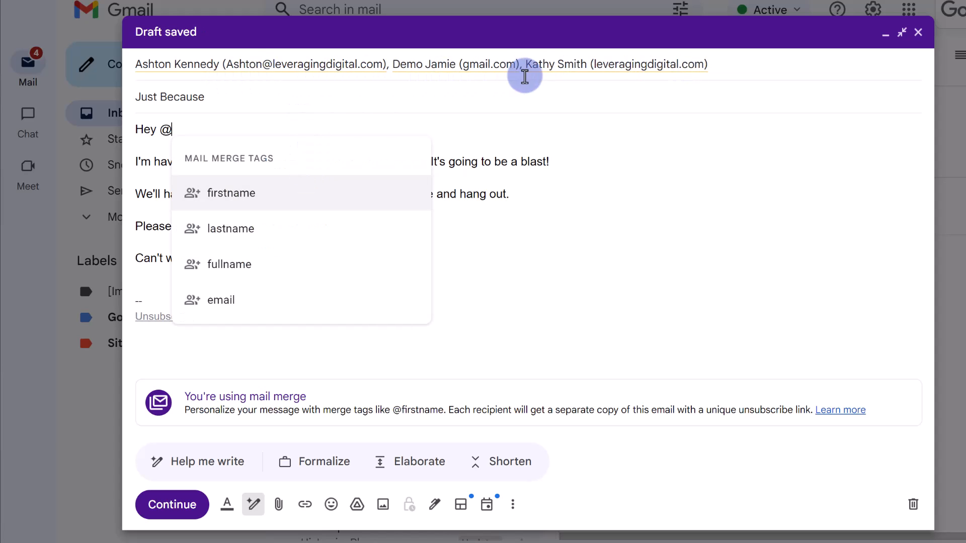
pyautogui.moveTo(411, 75)
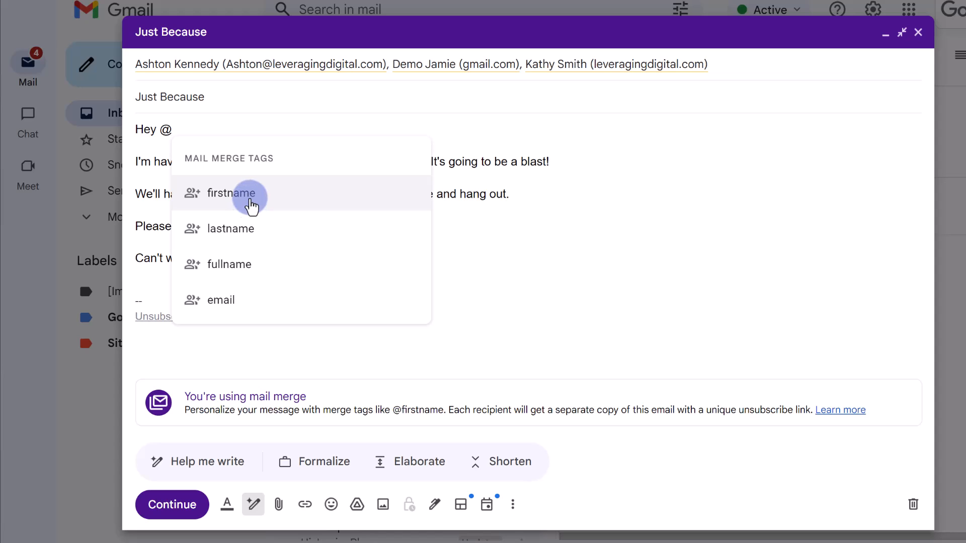
pyautogui.click(231, 194)
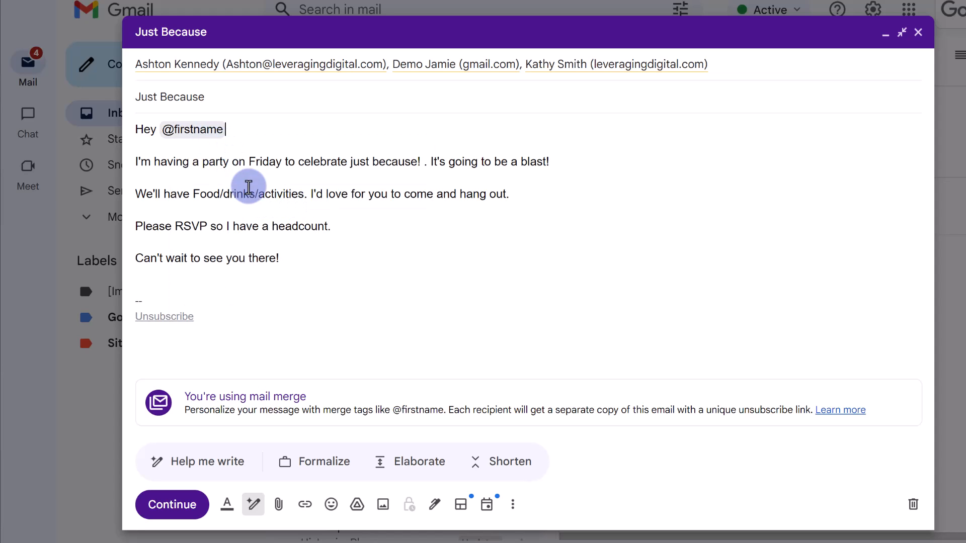
pyautogui.moveTo(272, 309)
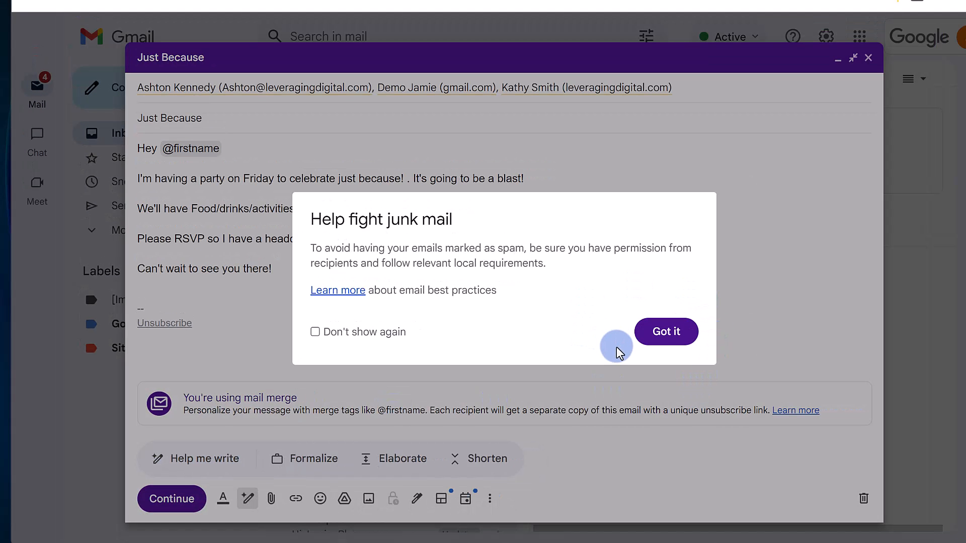
pyautogui.moveTo(315, 332)
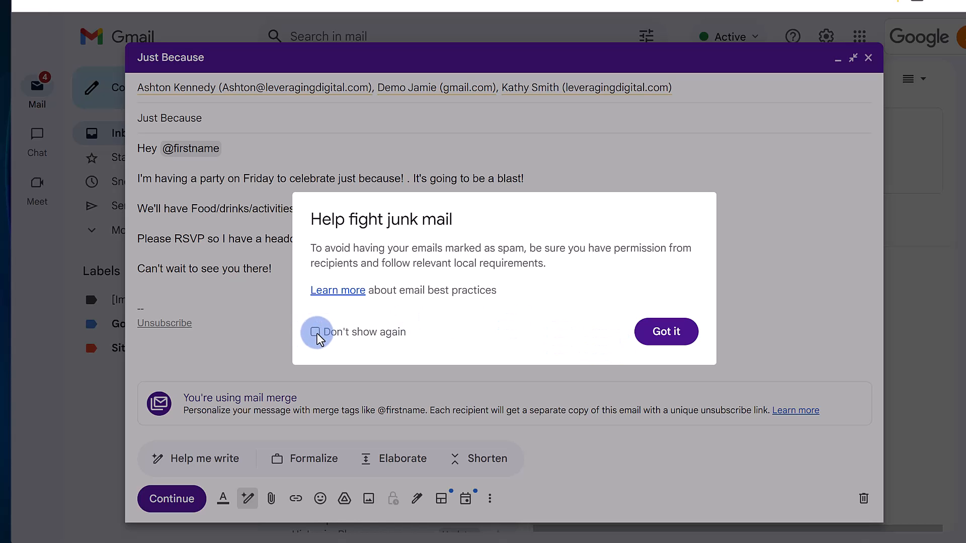
# Dismiss the junk-mail warning permanently and send all three personalised emails
pyautogui.click(667, 333)
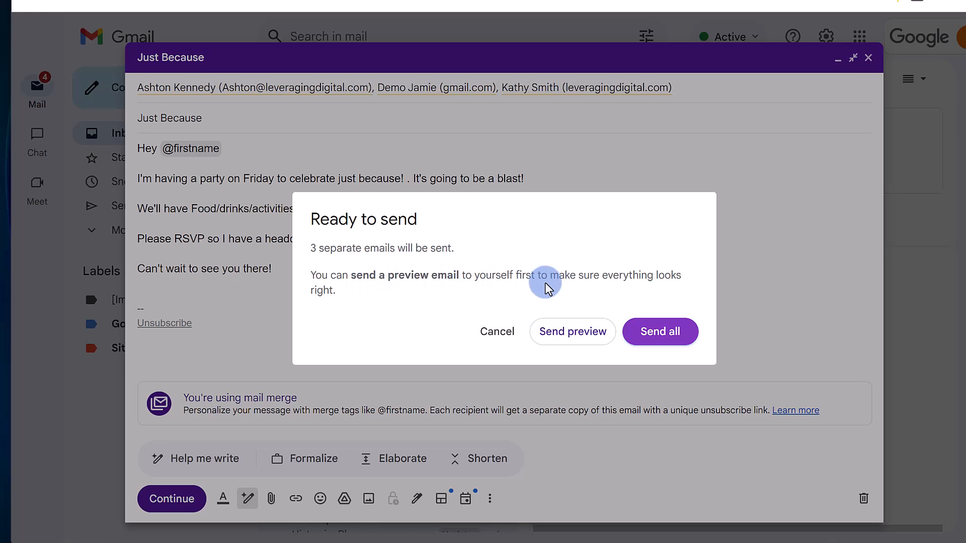
pyautogui.moveTo(629, 293)
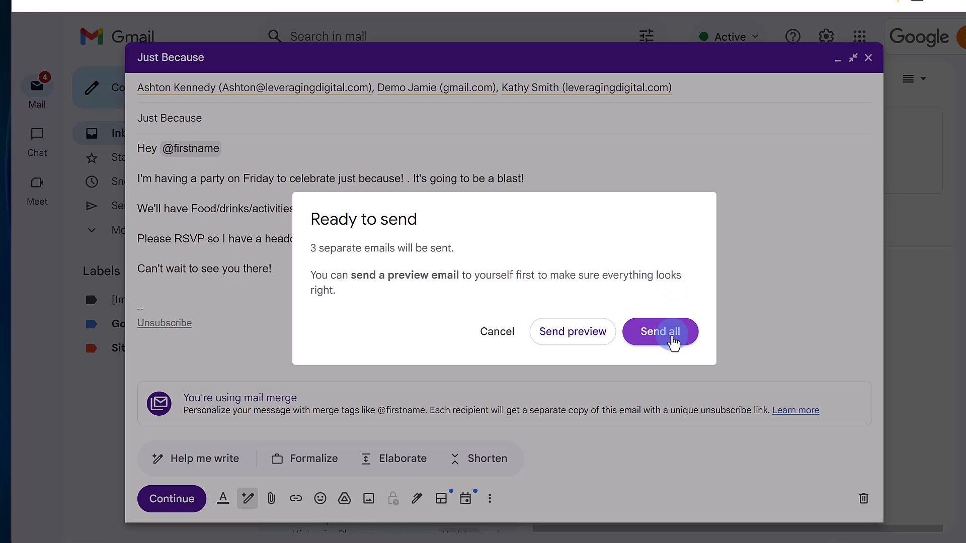
pyautogui.click(660, 332)
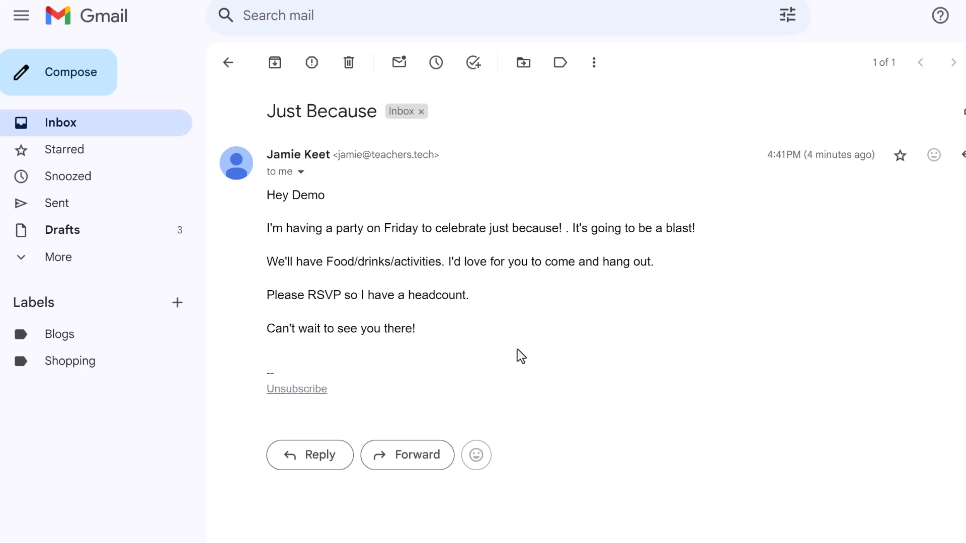
pyautogui.moveTo(291, 214)
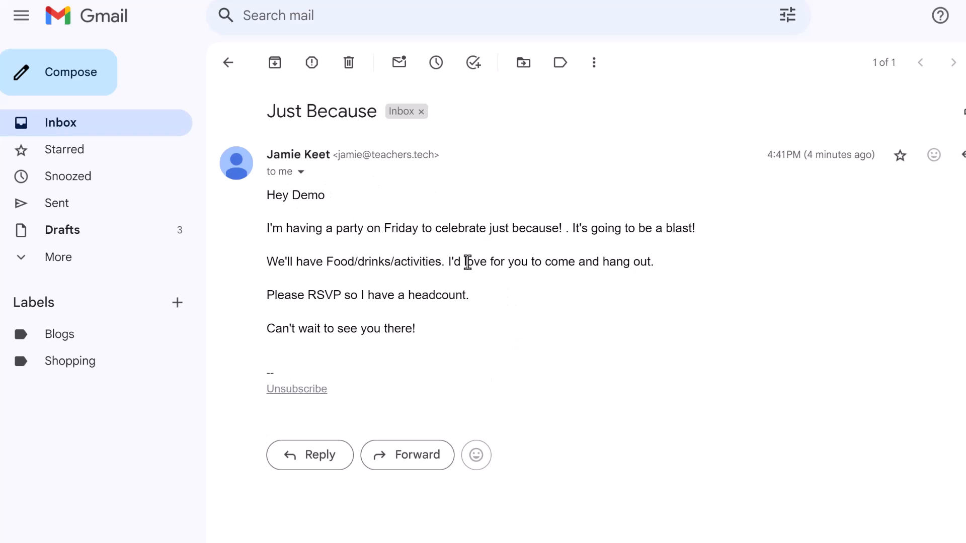
pyautogui.moveTo(469, 266)
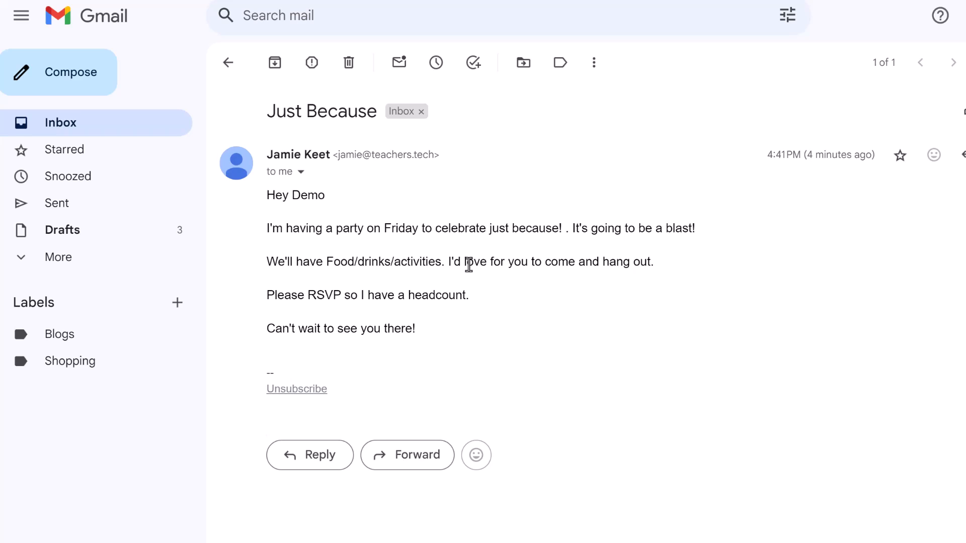
pyautogui.moveTo(321, 212)
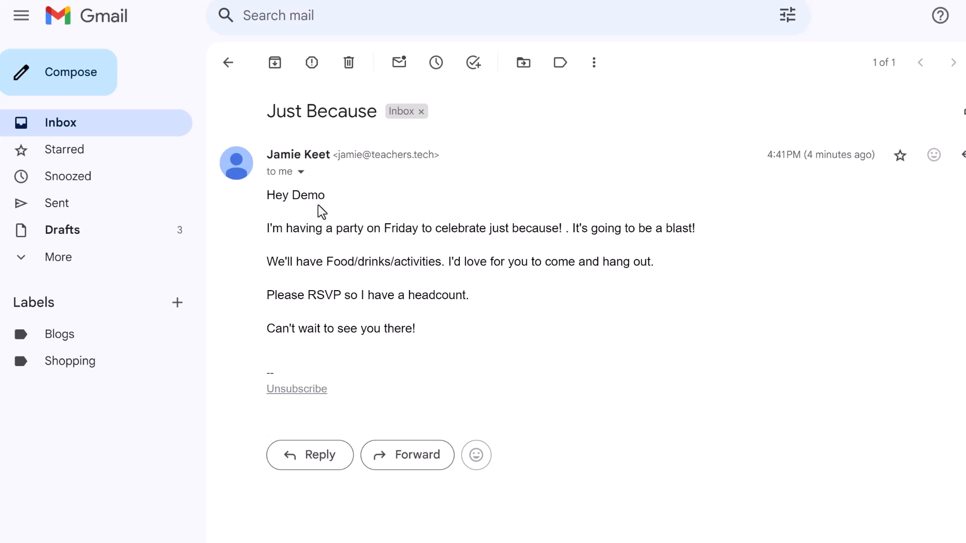
pyautogui.moveTo(938, 406)
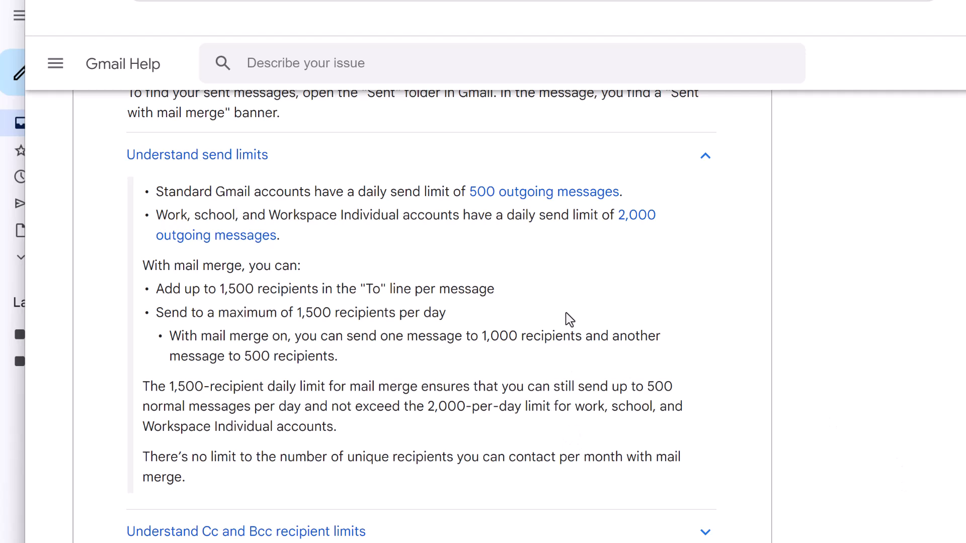
pyautogui.moveTo(370, 324)
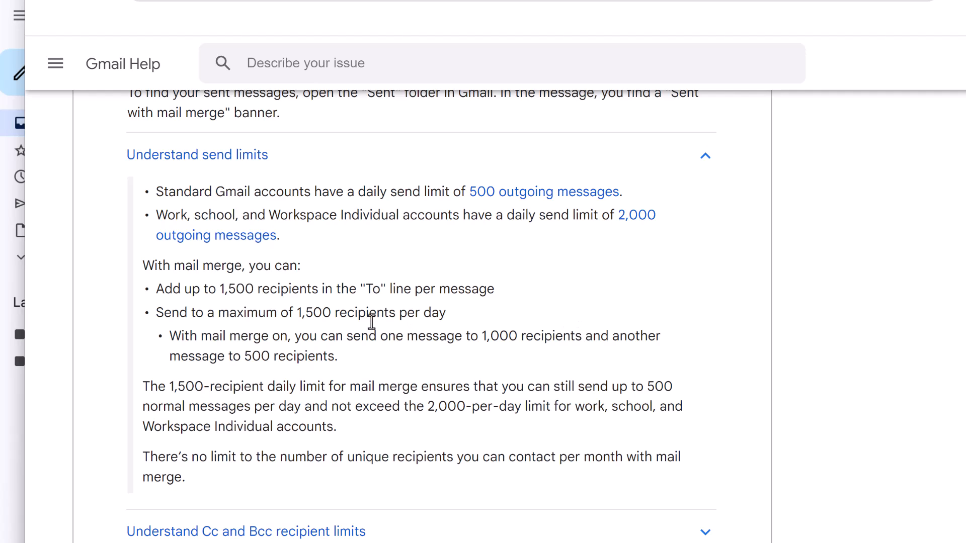
pyautogui.moveTo(275, 314)
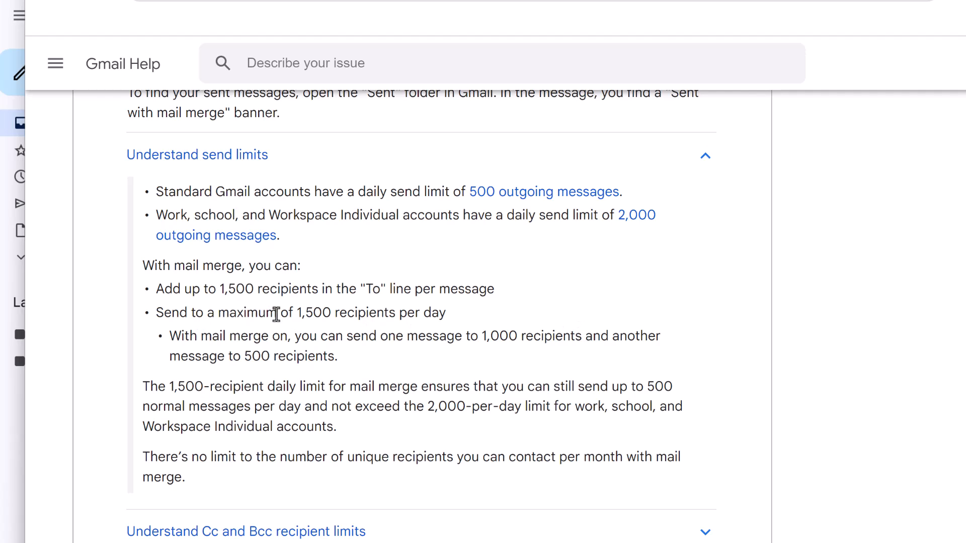
pyautogui.moveTo(459, 310)
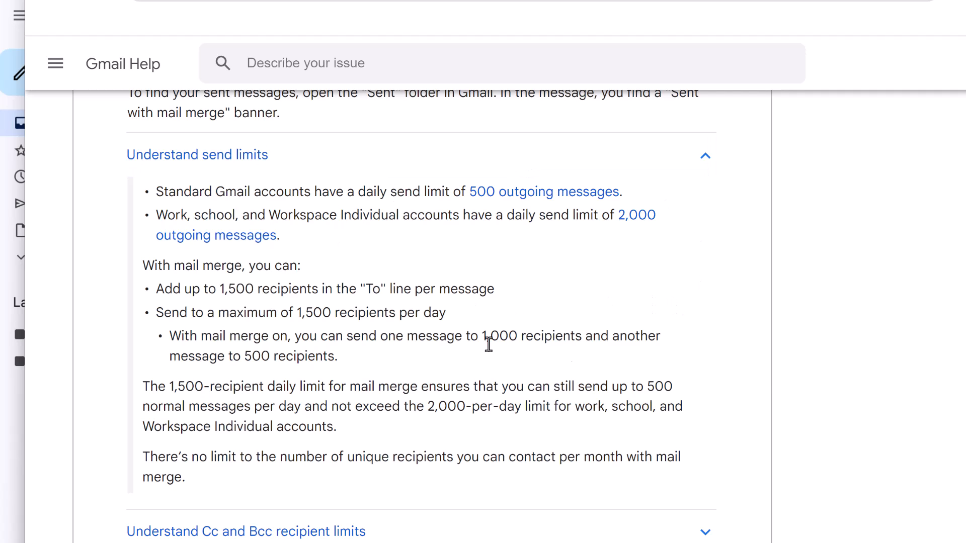
pyautogui.moveTo(824, 367)
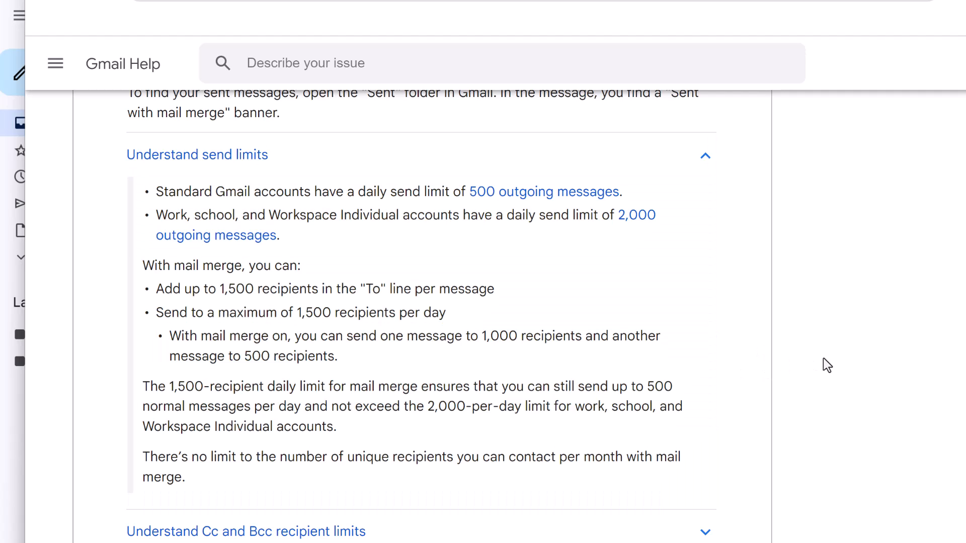
pyautogui.moveTo(839, 377)
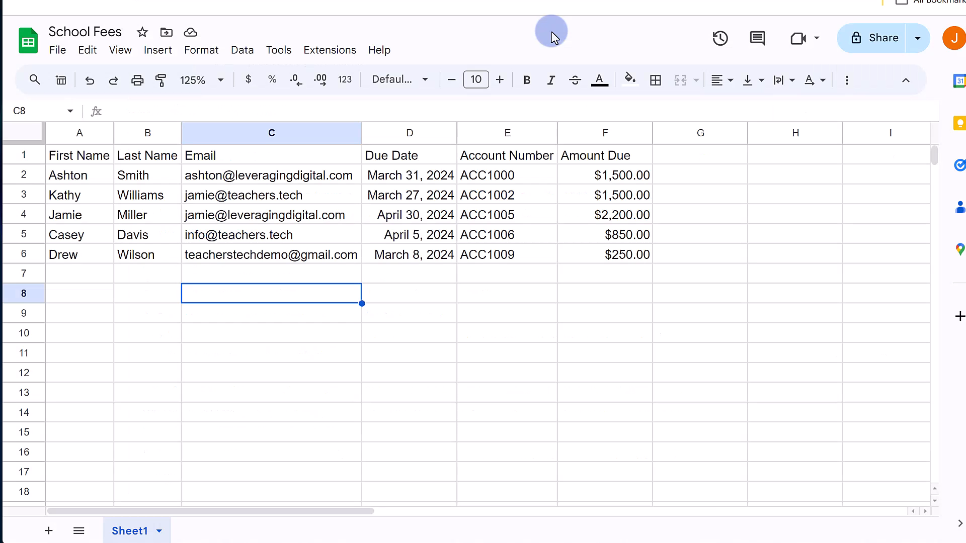
pyautogui.moveTo(459, 304)
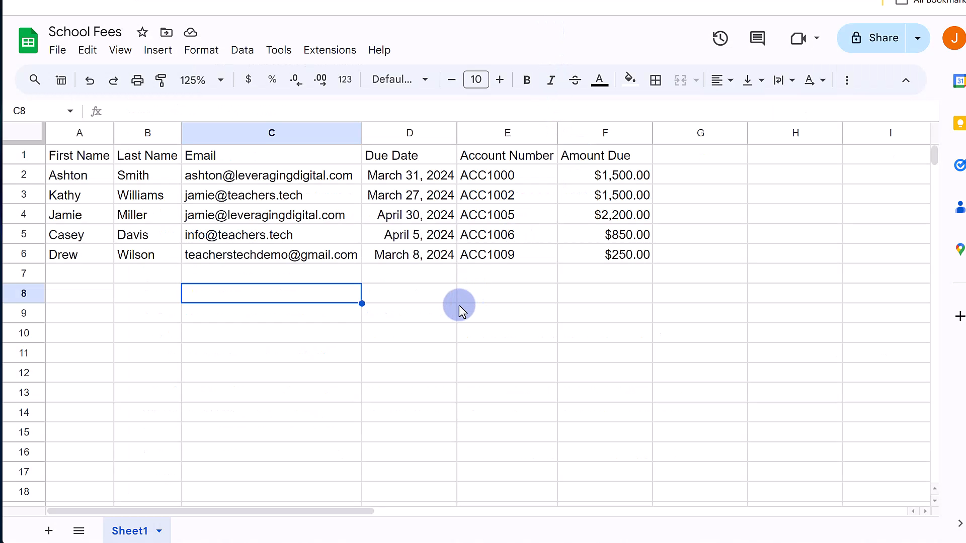
pyautogui.moveTo(473, 344)
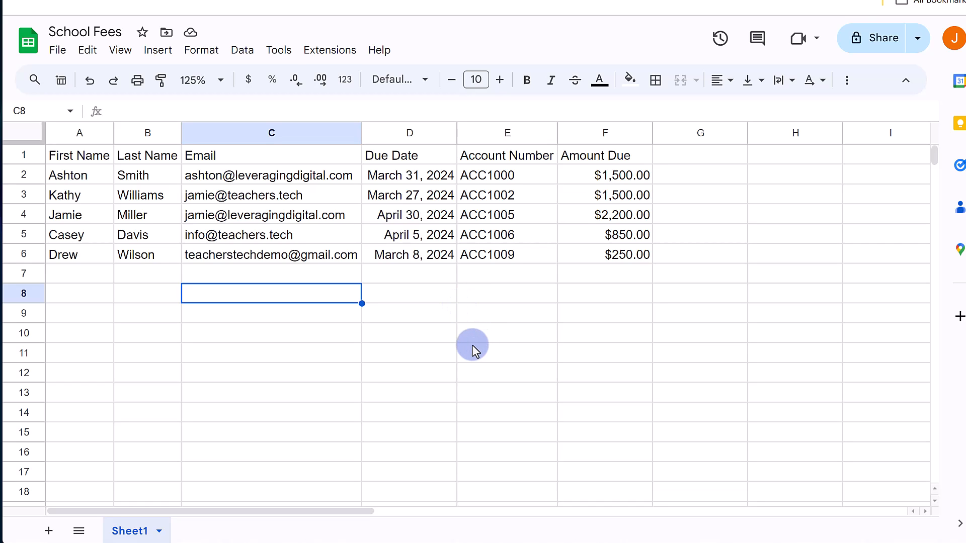
pyautogui.moveTo(410, 315)
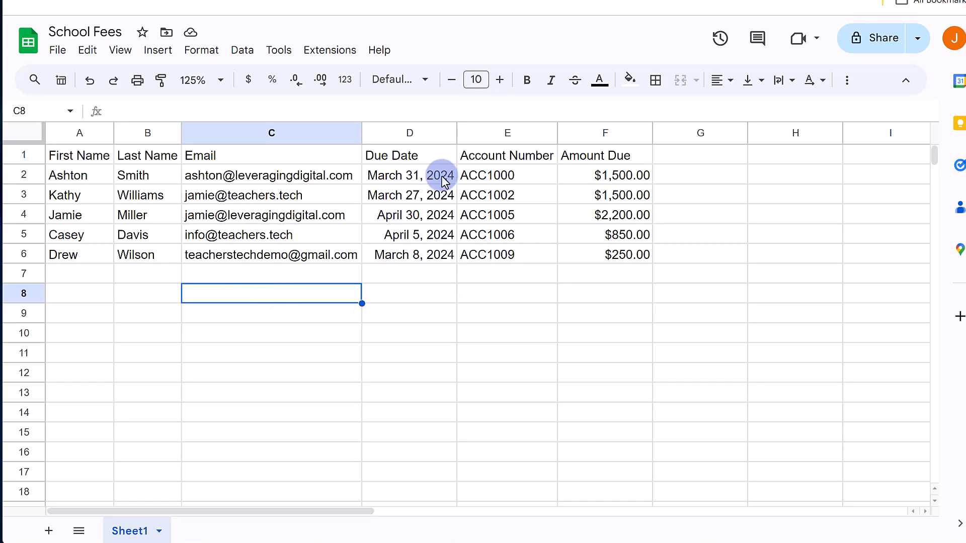
pyautogui.moveTo(442, 293)
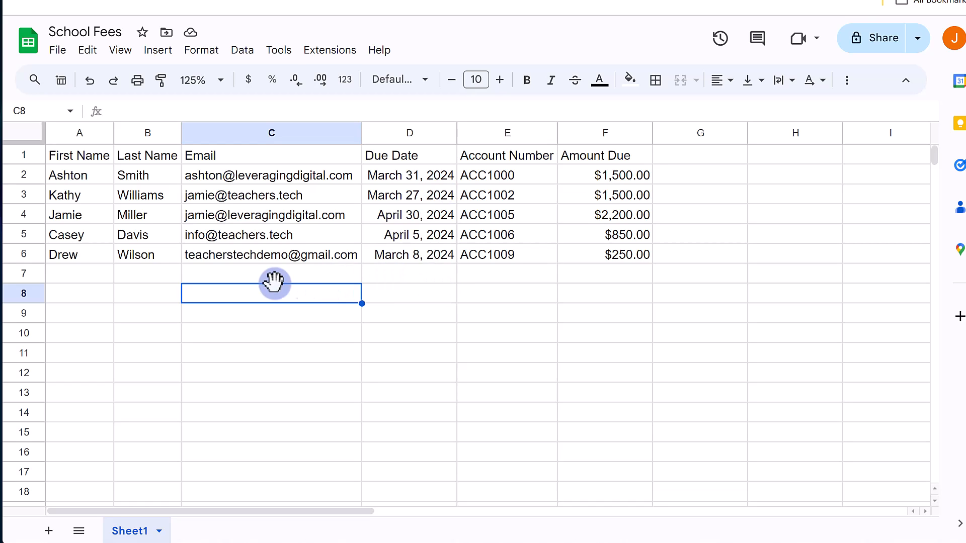
pyautogui.moveTo(115, 246)
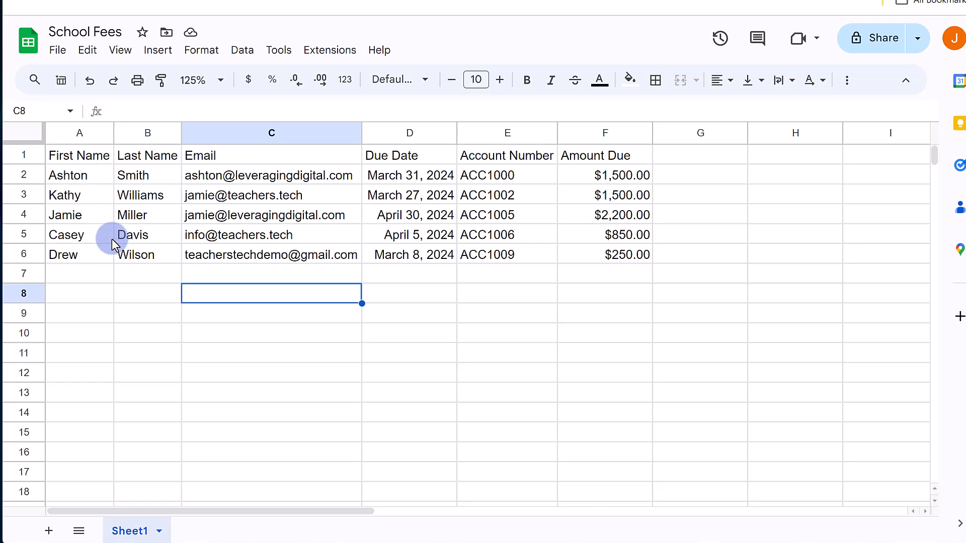
pyautogui.moveTo(352, 159)
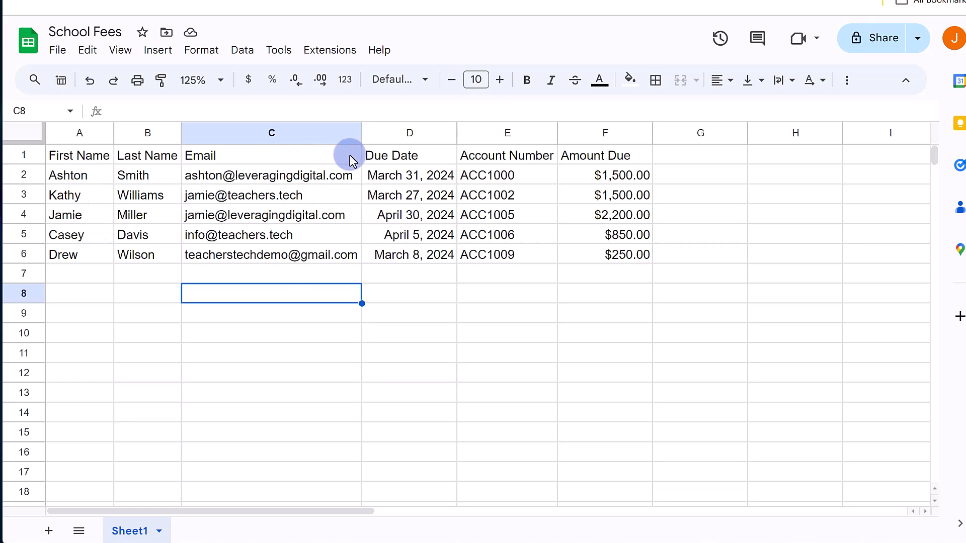
pyautogui.moveTo(427, 166)
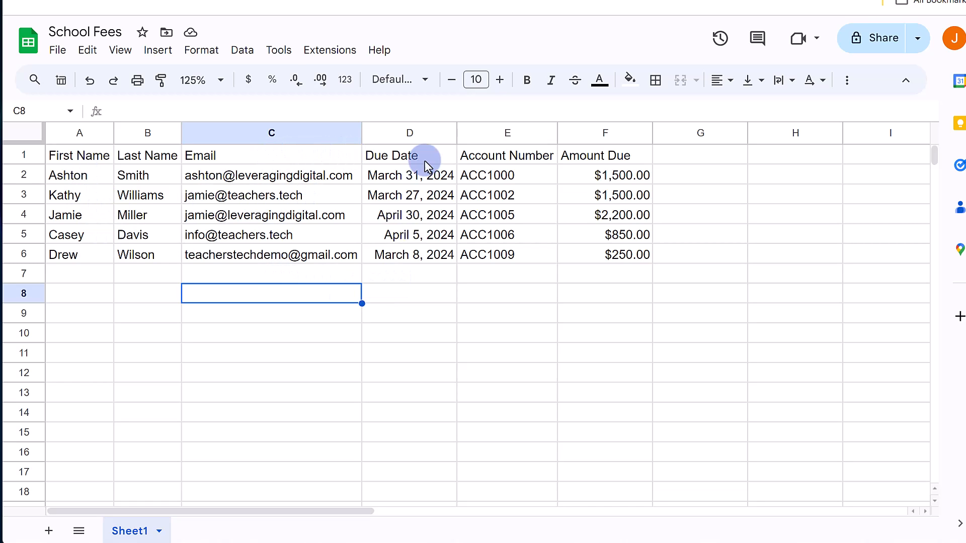
pyautogui.moveTo(418, 261)
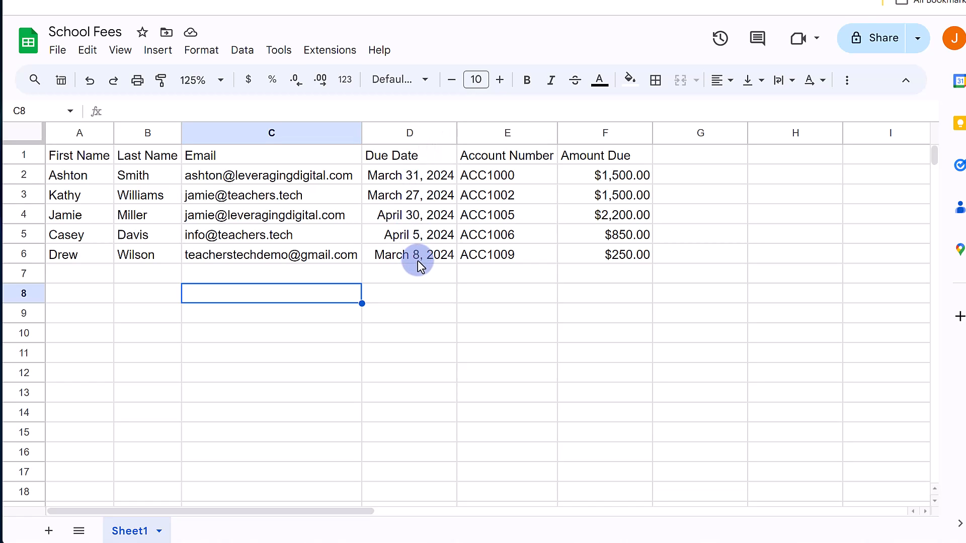
pyautogui.moveTo(564, 222)
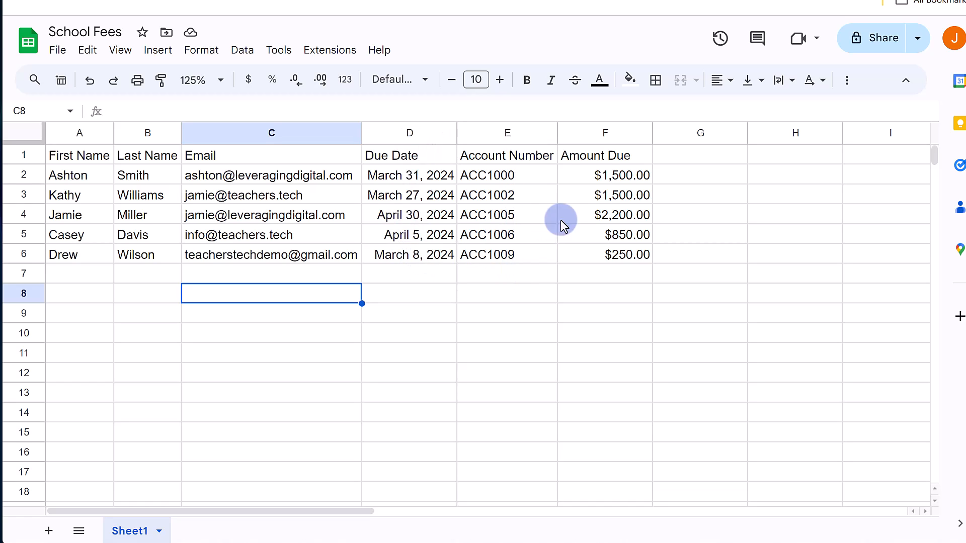
pyautogui.moveTo(600, 300)
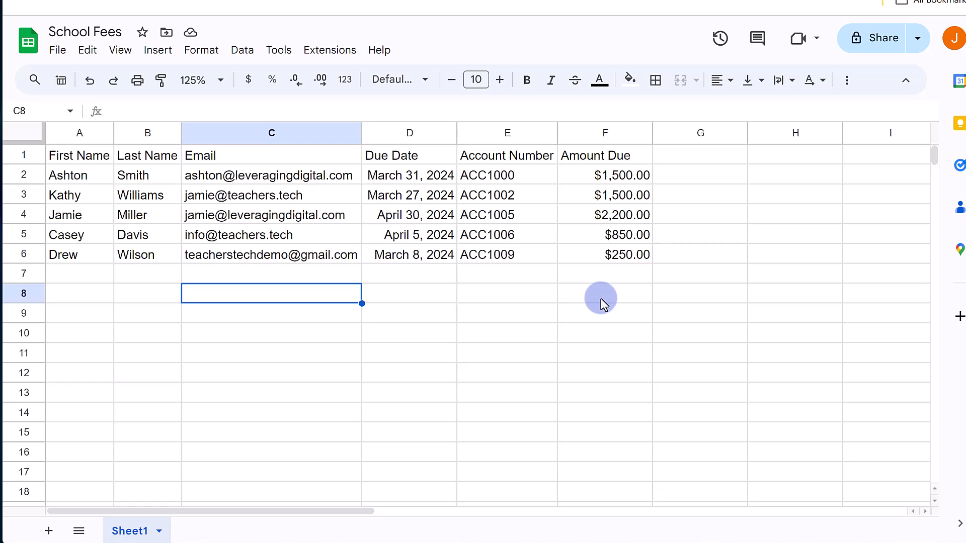
pyautogui.moveTo(487, 246)
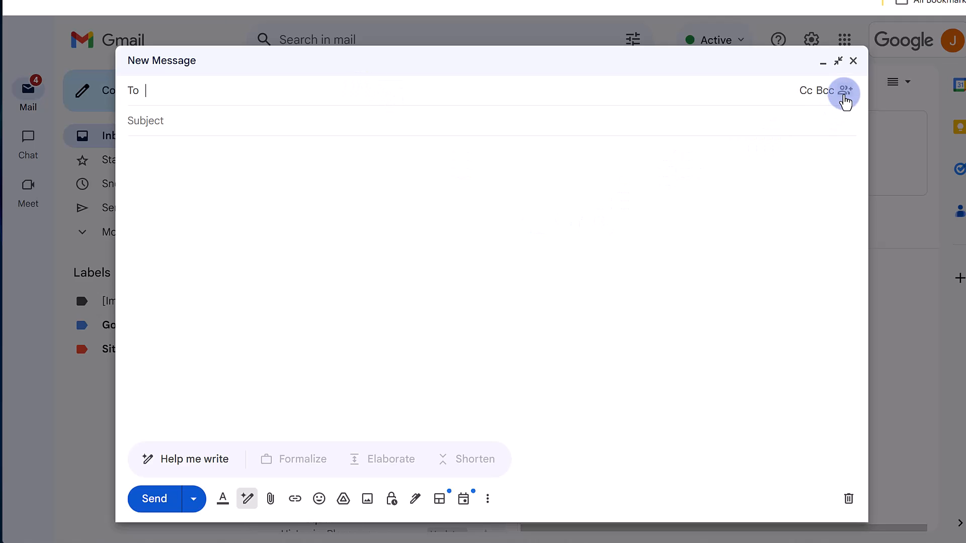
# Turn on mail merge and link the School Fees spreadsheet as the recipient source
pyautogui.click(846, 91)
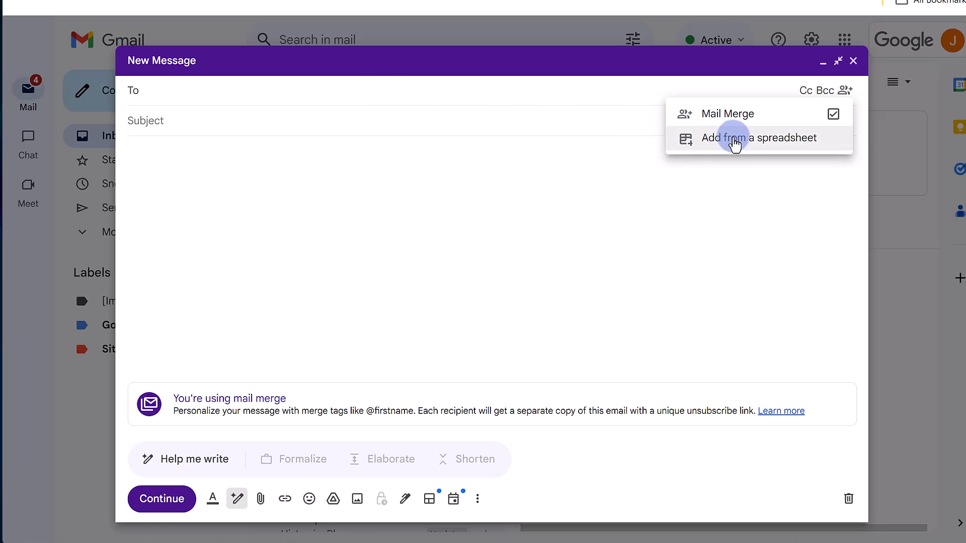
pyautogui.click(736, 138)
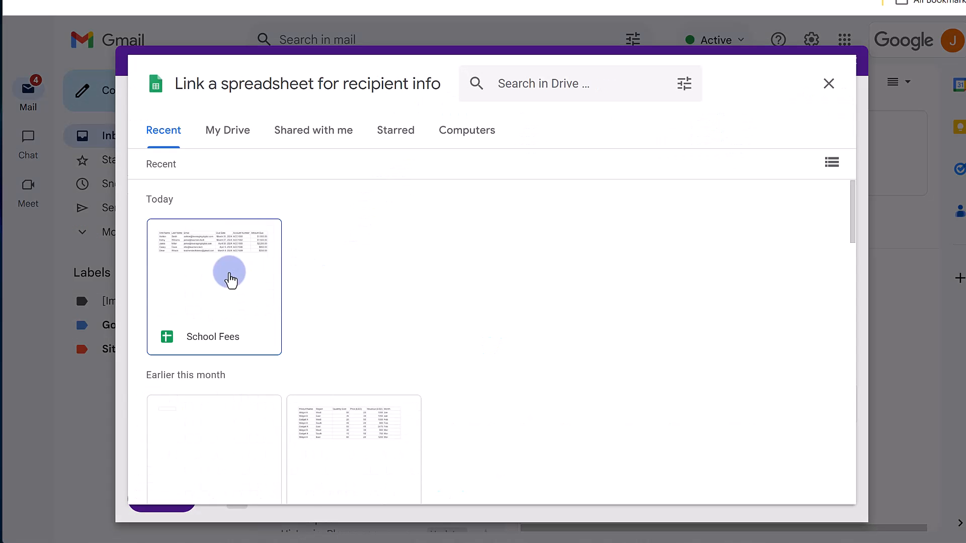
pyautogui.click(228, 276)
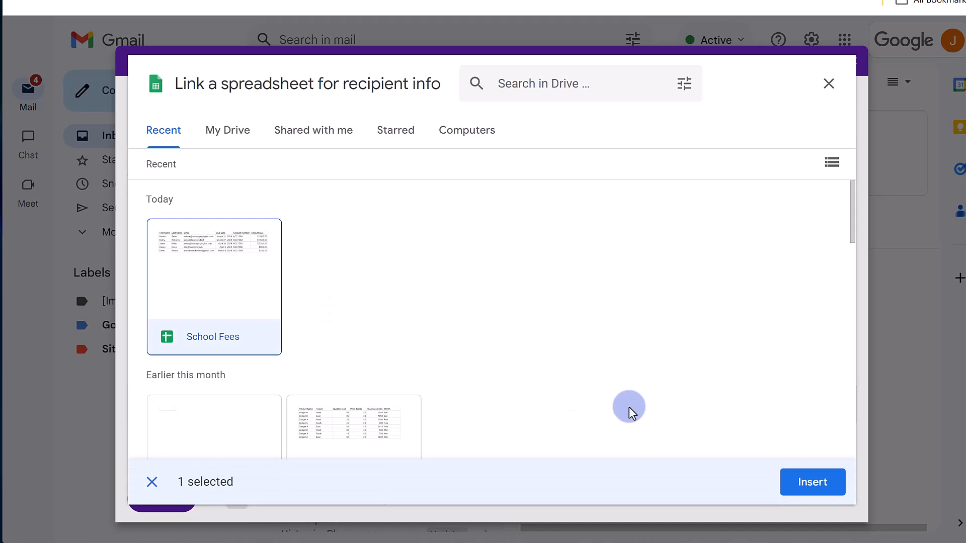
pyautogui.click(813, 482)
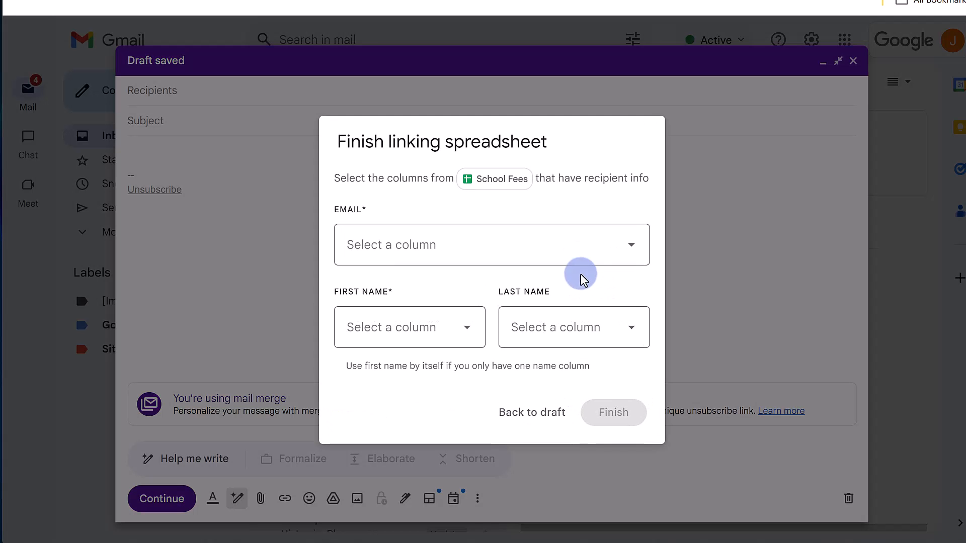
pyautogui.click(632, 245)
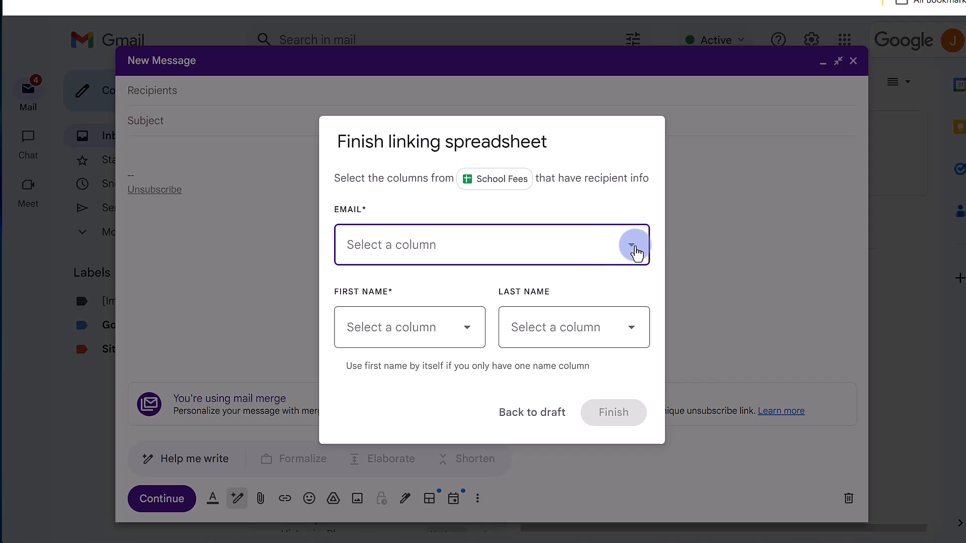
pyautogui.click(633, 245)
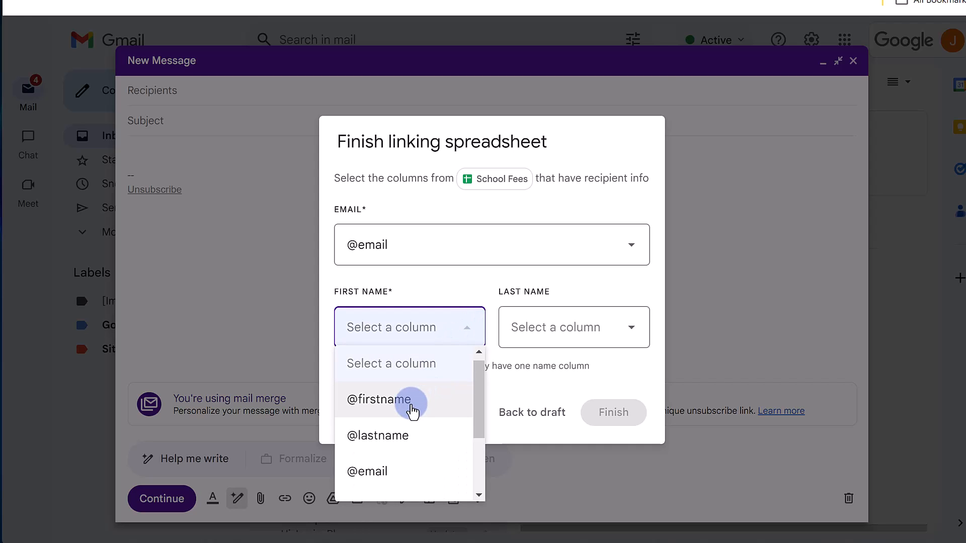
pyautogui.click(378, 401)
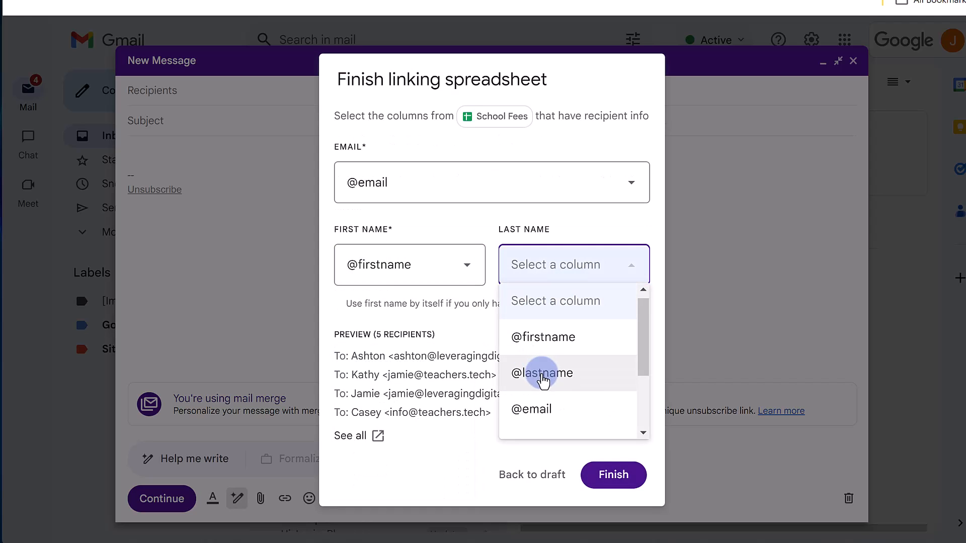
pyautogui.click(542, 372)
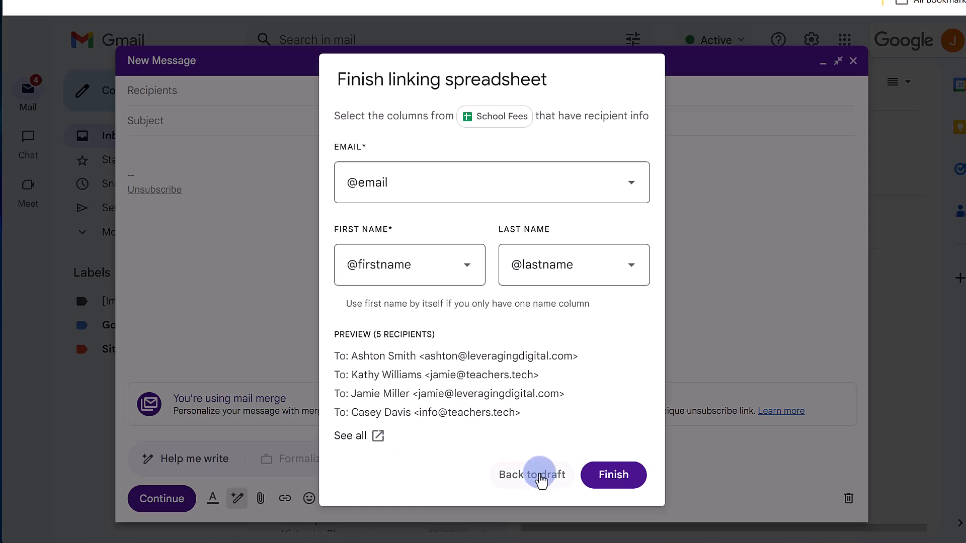
pyautogui.moveTo(622, 485)
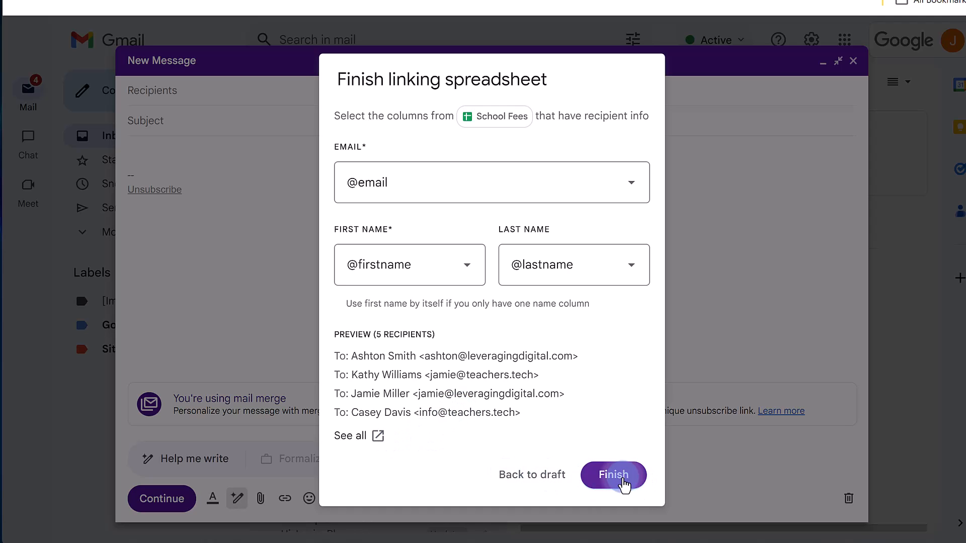
pyautogui.click(614, 475)
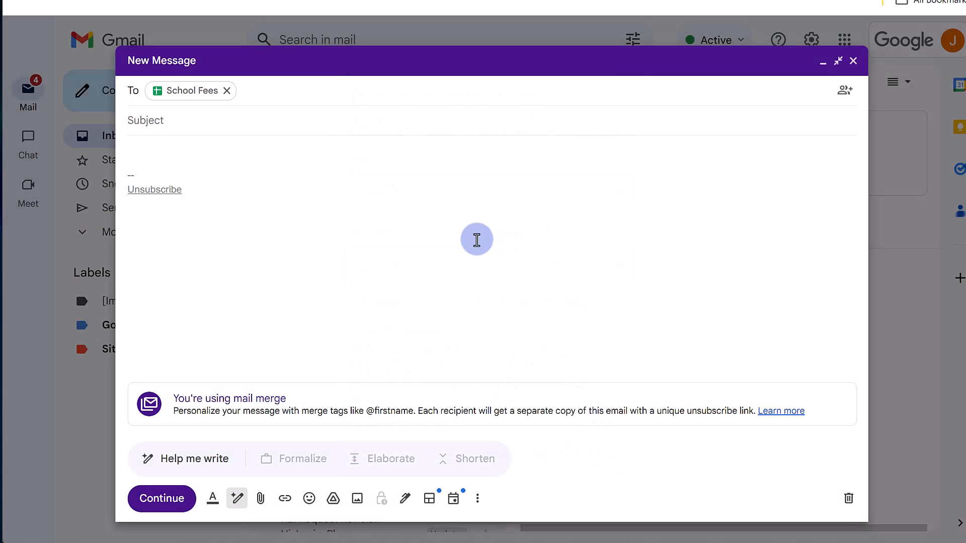
pyautogui.moveTo(490, 233)
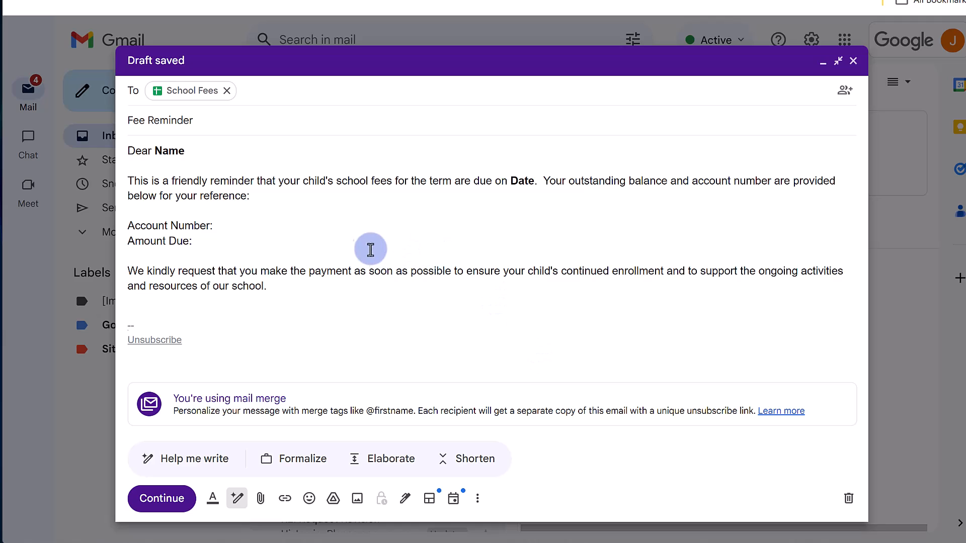
# Place the insertion point in the pasted Fee Reminder letter body
pyautogui.click(153, 150)
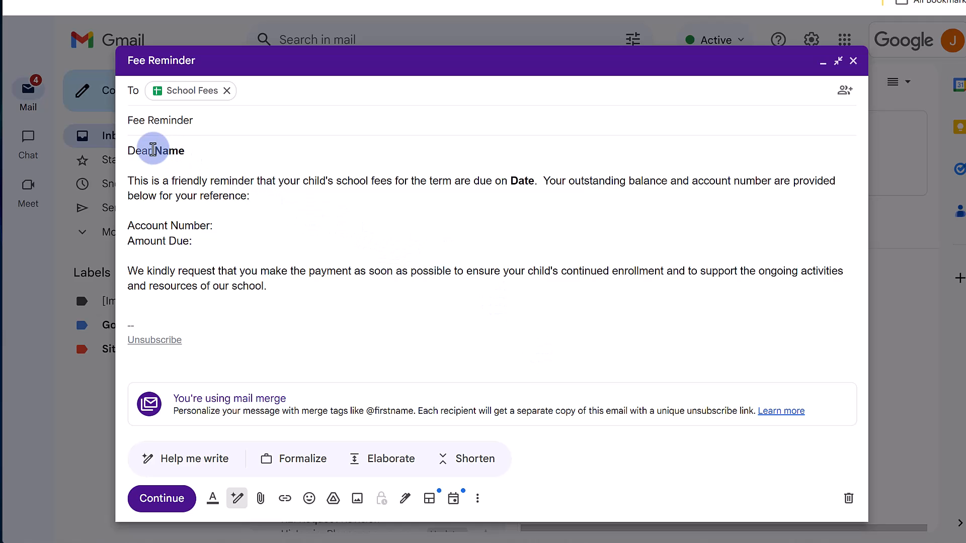
pyautogui.doubleClick(170, 151)
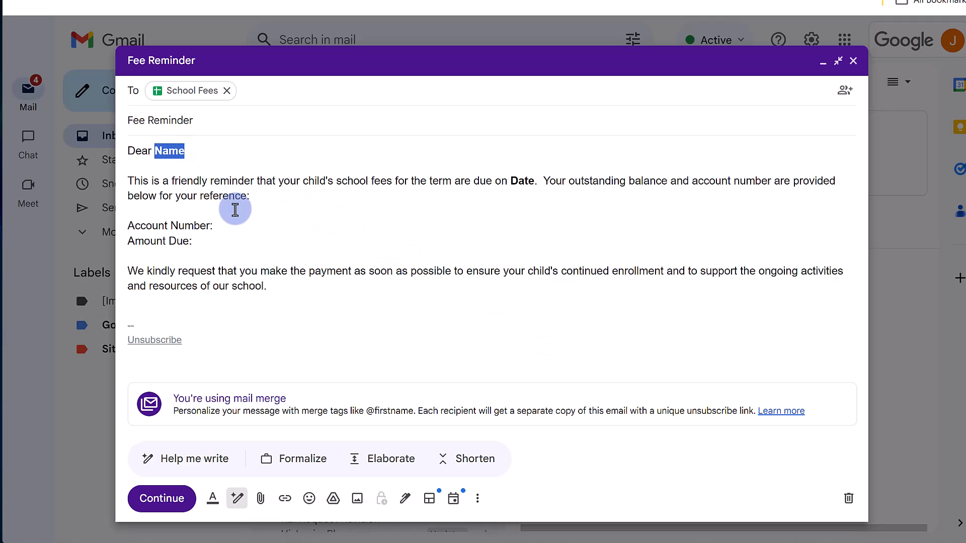
pyautogui.press('Delete')
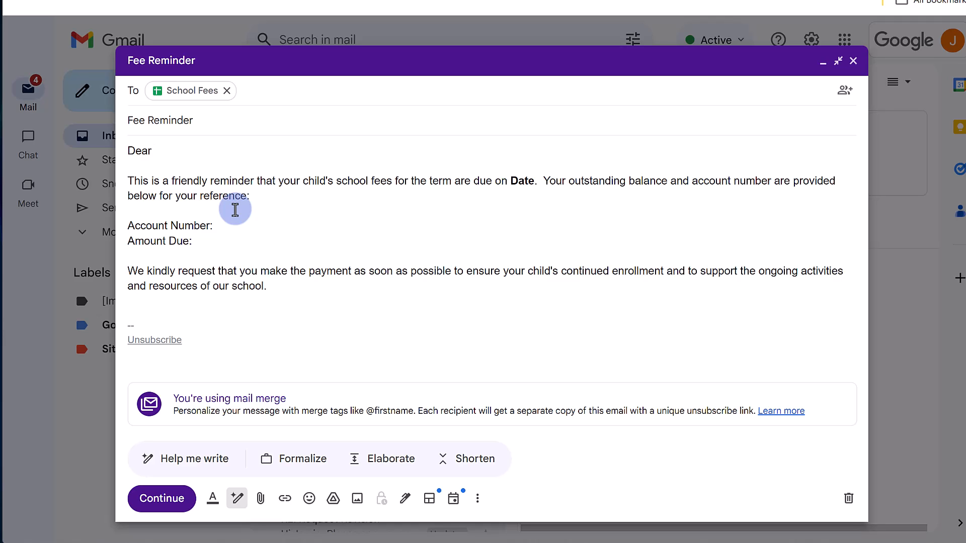
pyautogui.write('@')
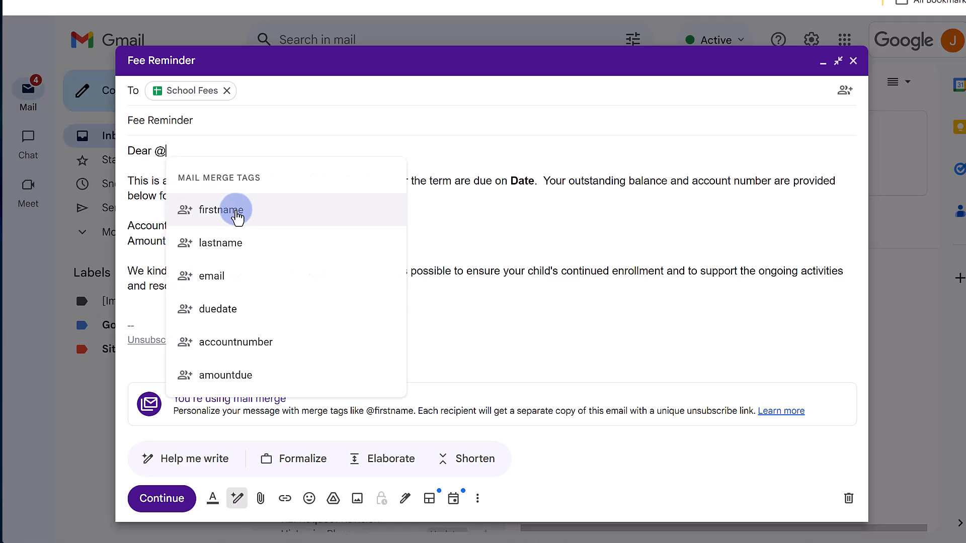
pyautogui.click(221, 209)
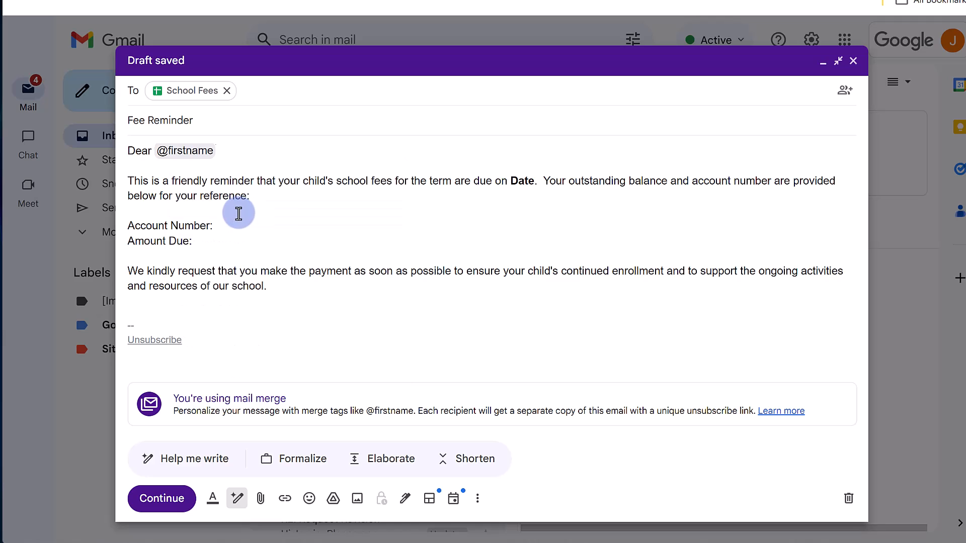
pyautogui.write('@')
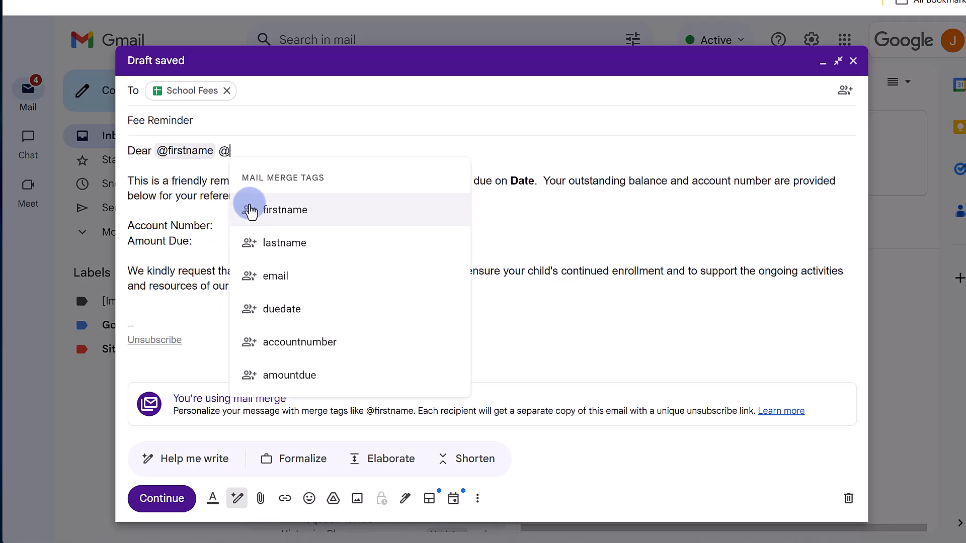
pyautogui.click(284, 242)
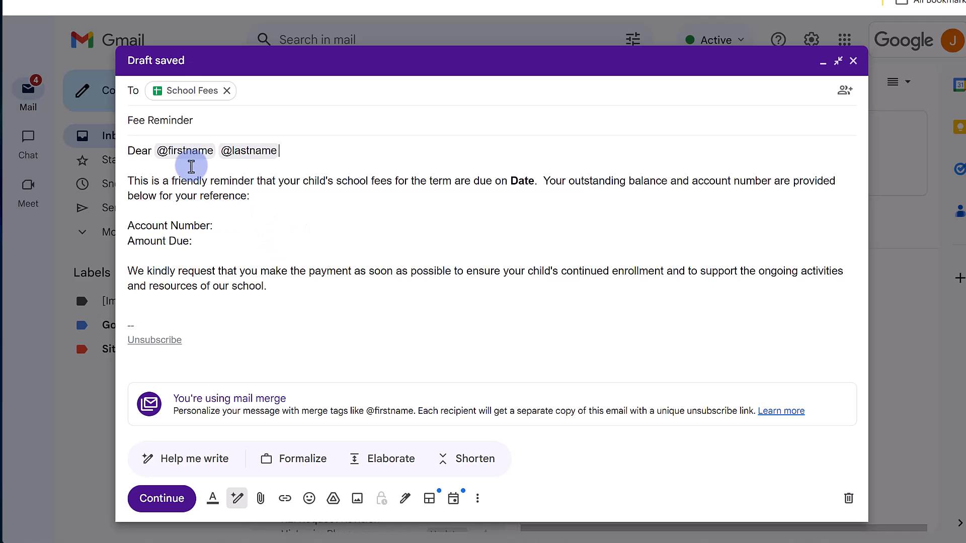
pyautogui.moveTo(298, 167)
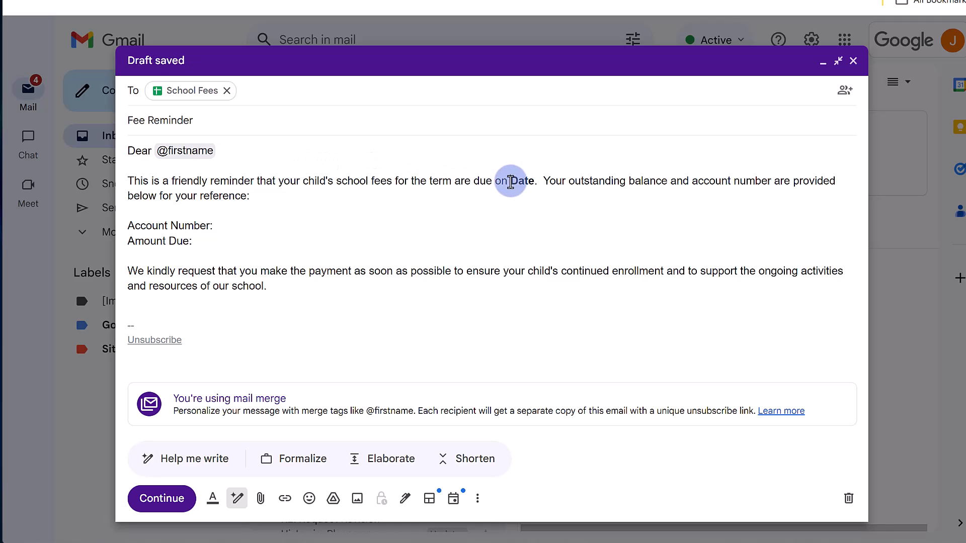
# Delete the Date placeholder in the fees-due sentence and begin inserting a merge tag there
pyautogui.doubleClick(521, 181)
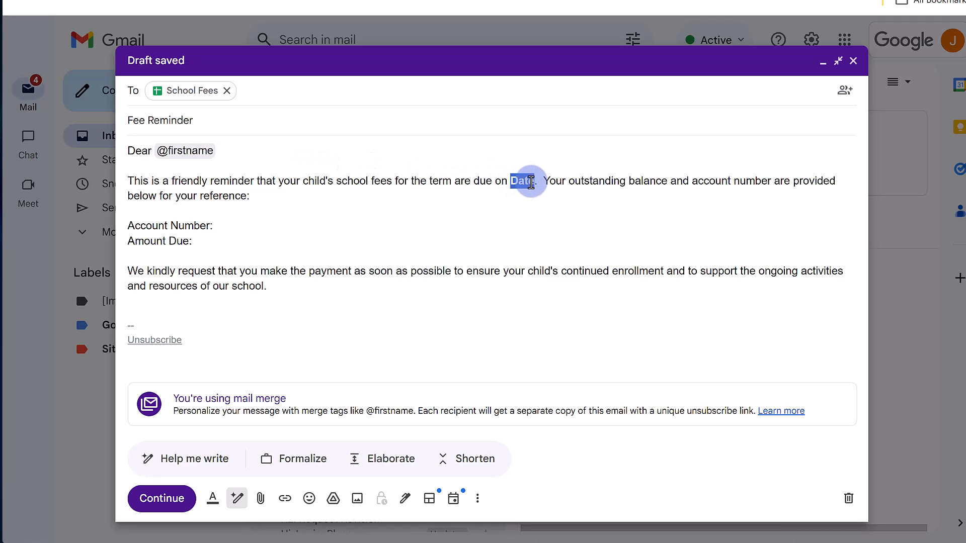
pyautogui.press('Delete')
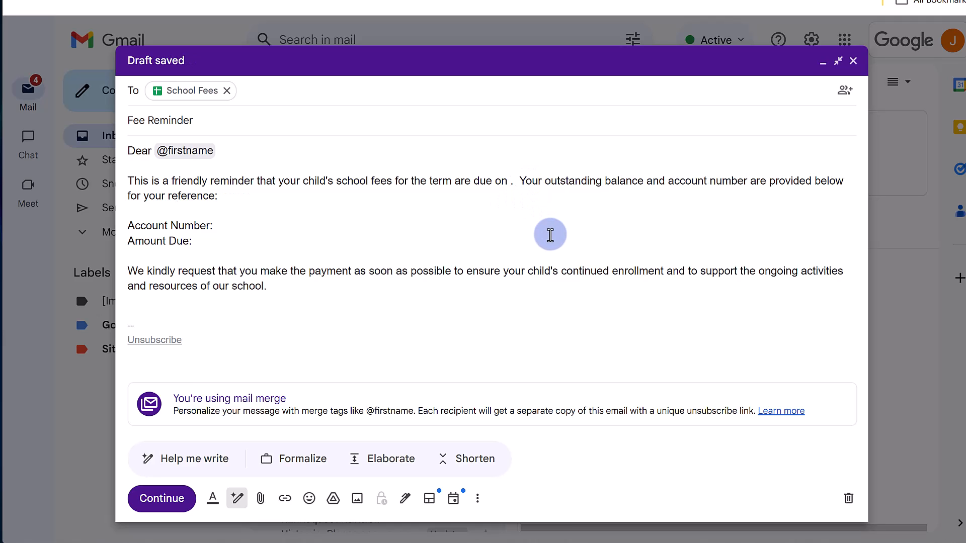
pyautogui.write('@')
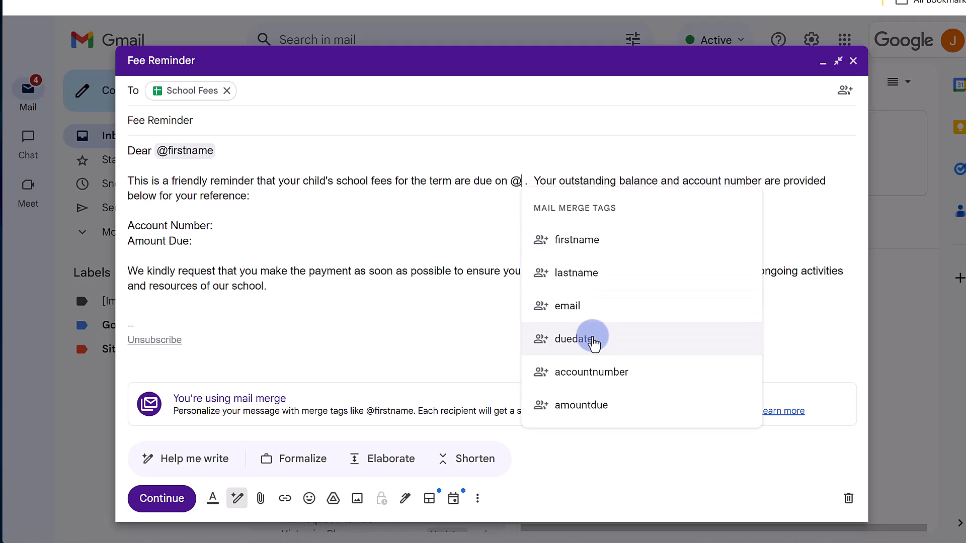
pyautogui.click(574, 339)
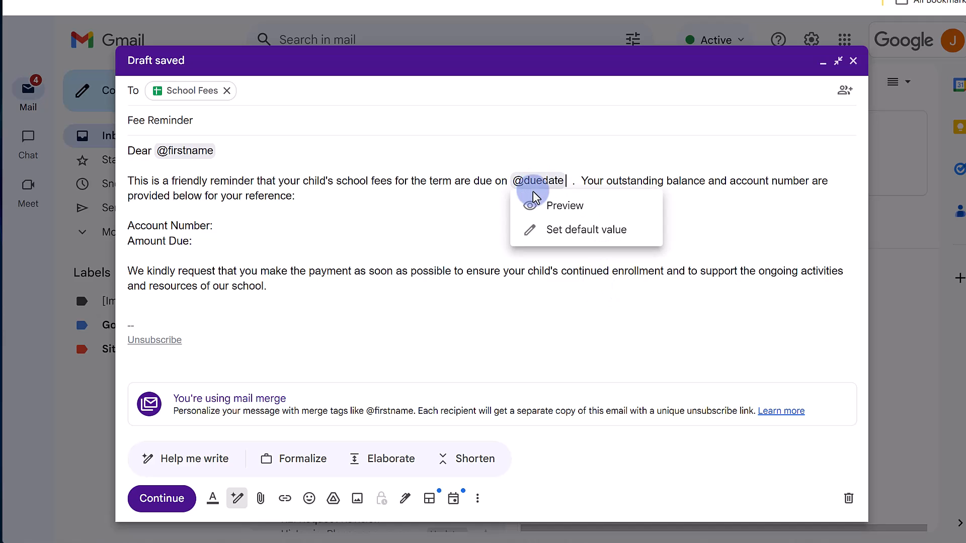
pyautogui.click(640, 200)
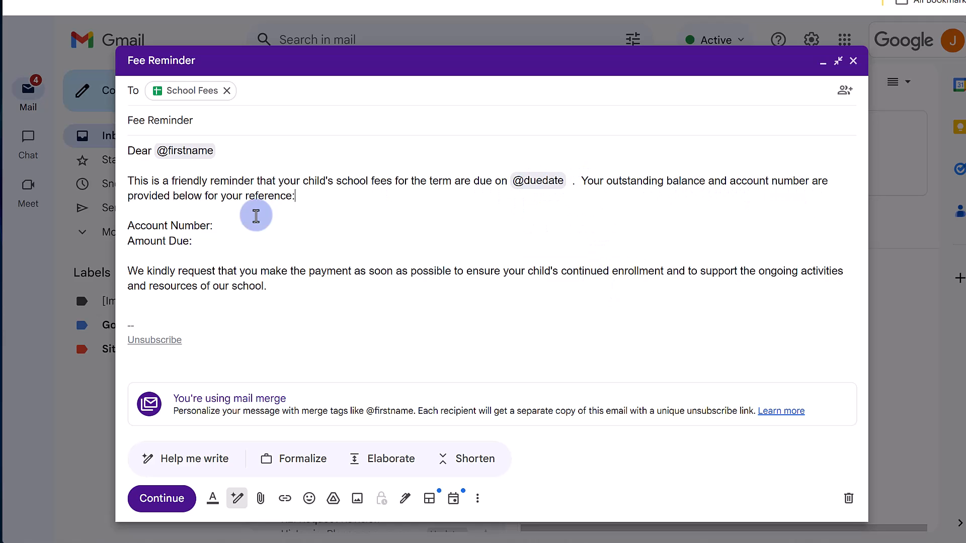
pyautogui.moveTo(306, 235)
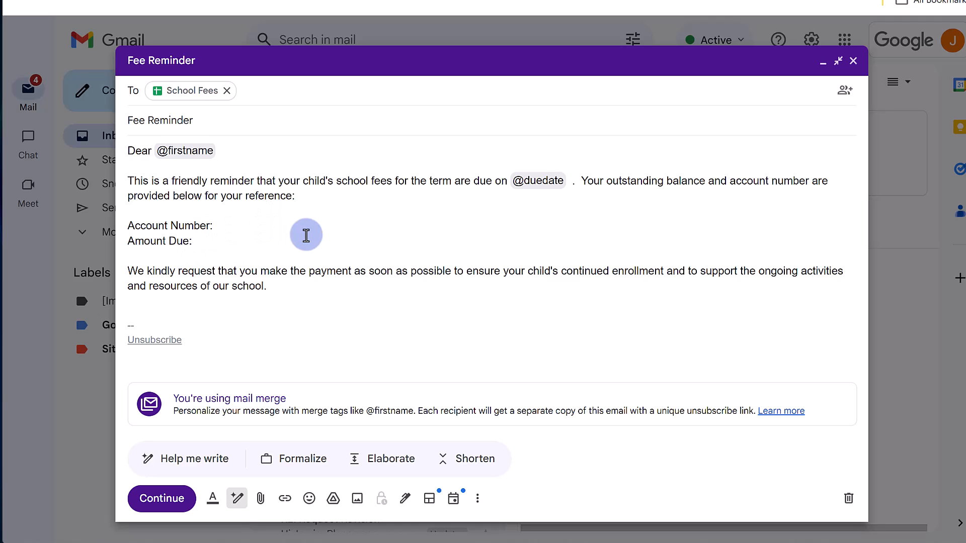
pyautogui.write('@')
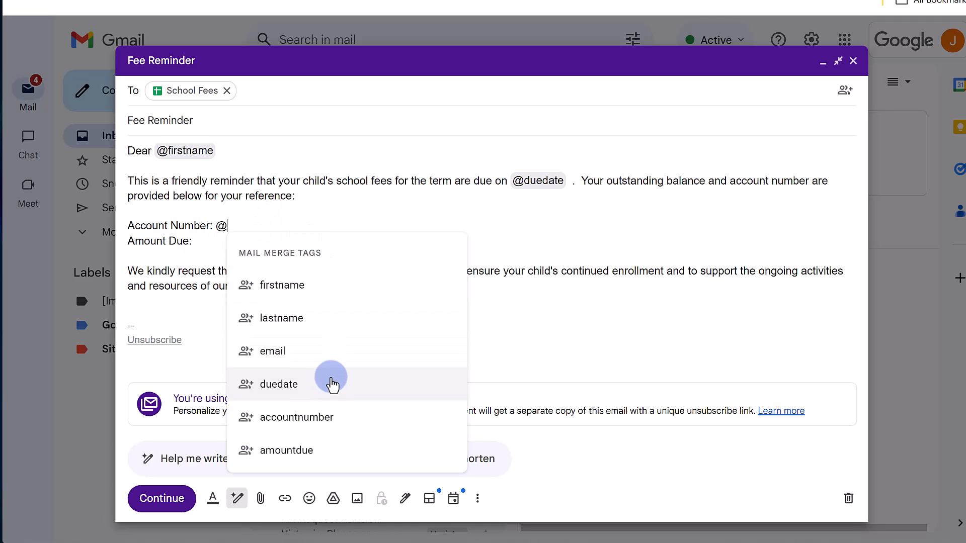
pyautogui.click(296, 418)
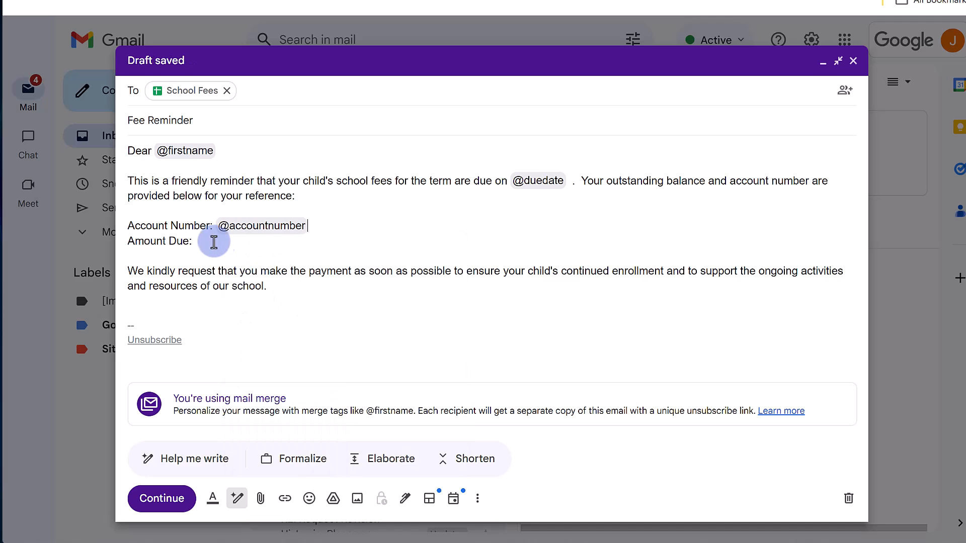
pyautogui.write('@')
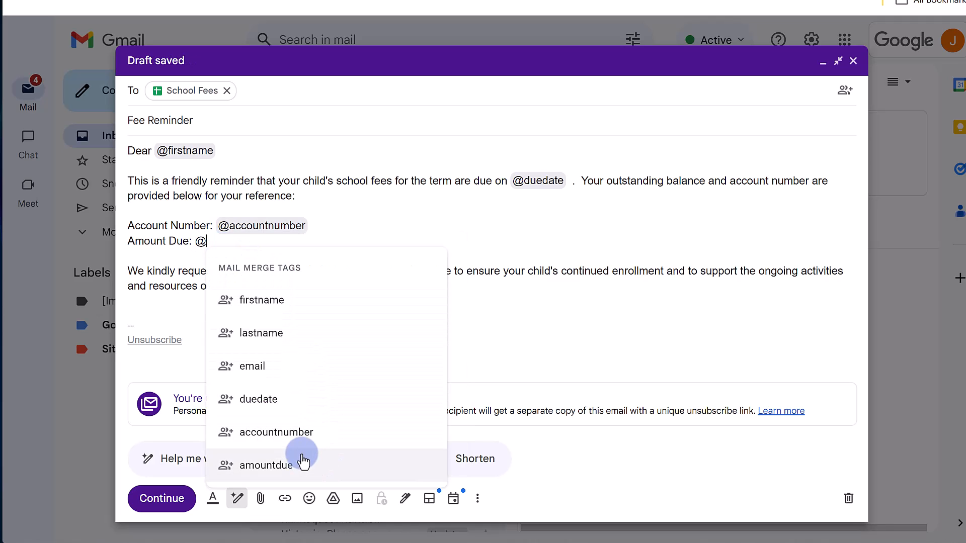
pyautogui.click(266, 465)
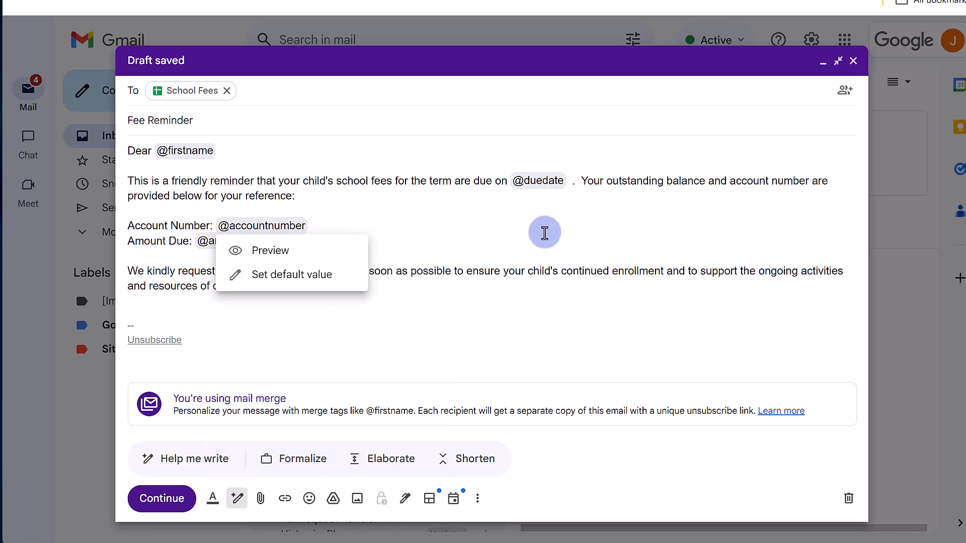
pyautogui.click(469, 276)
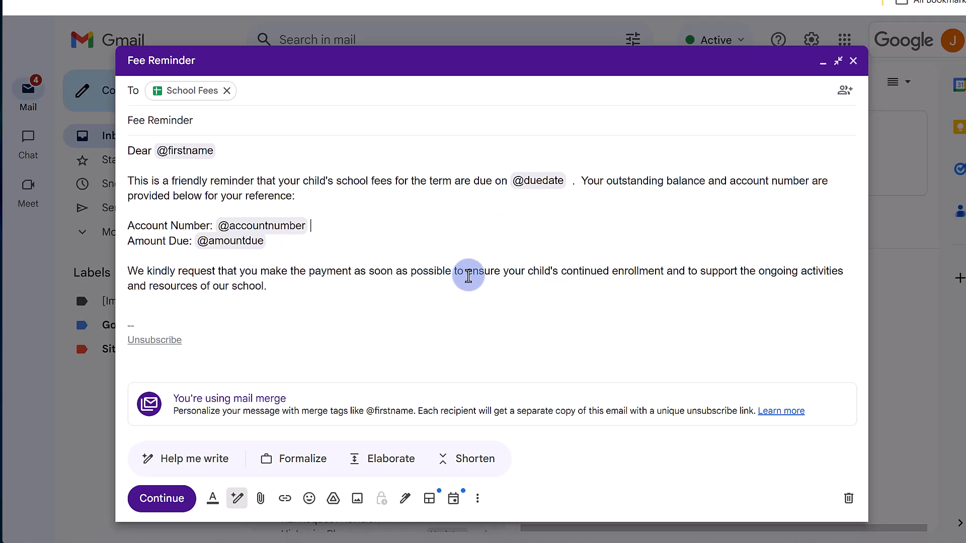
pyautogui.moveTo(453, 288)
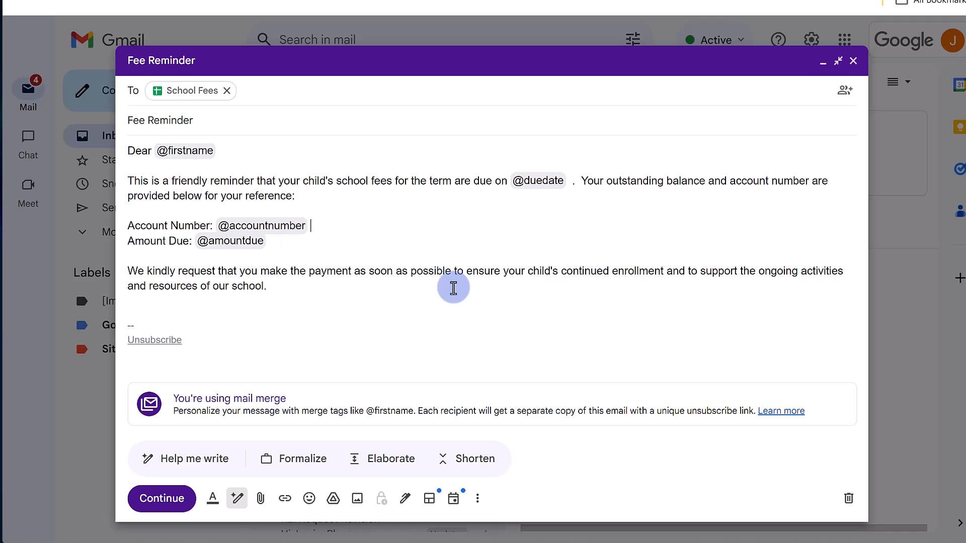
pyautogui.moveTo(443, 317)
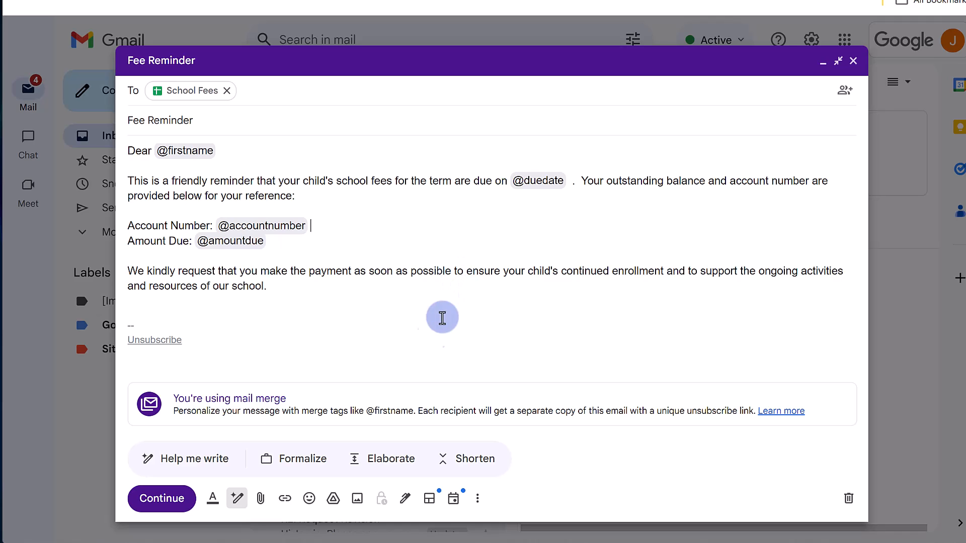
pyautogui.moveTo(260, 499)
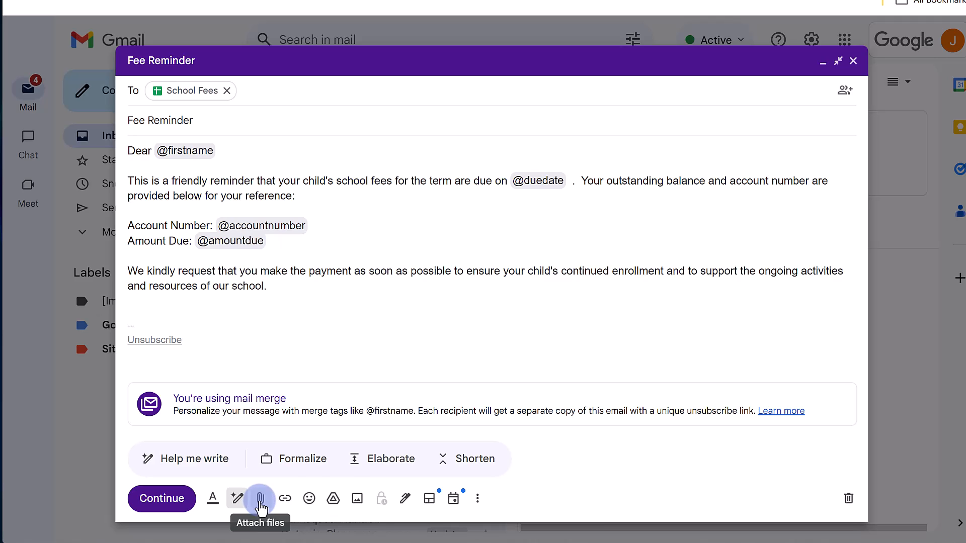
pyautogui.moveTo(334, 498)
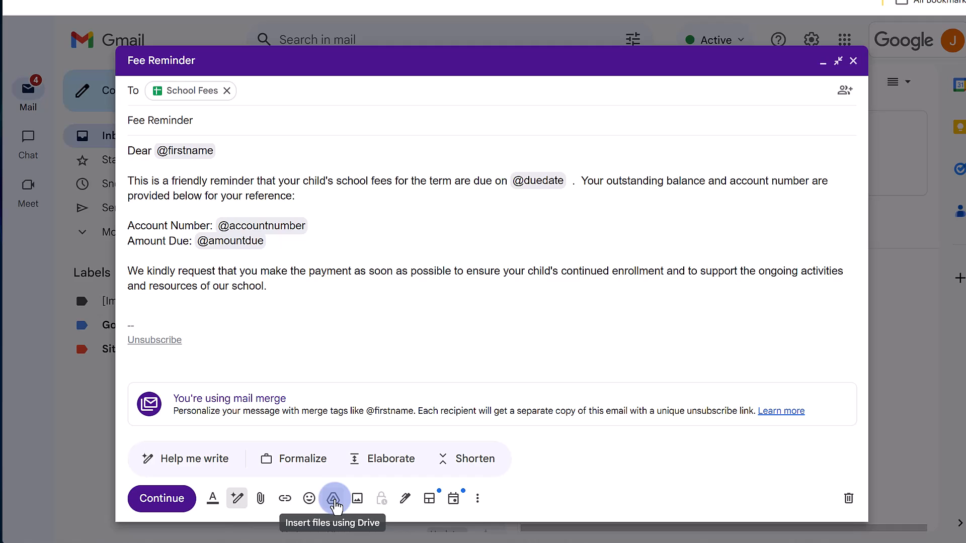
pyautogui.click(310, 225)
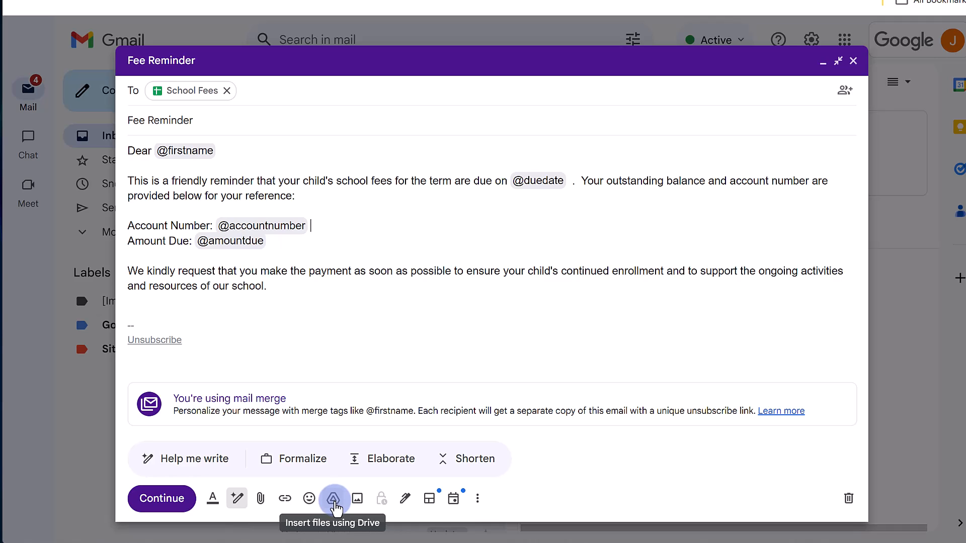
pyautogui.moveTo(362, 341)
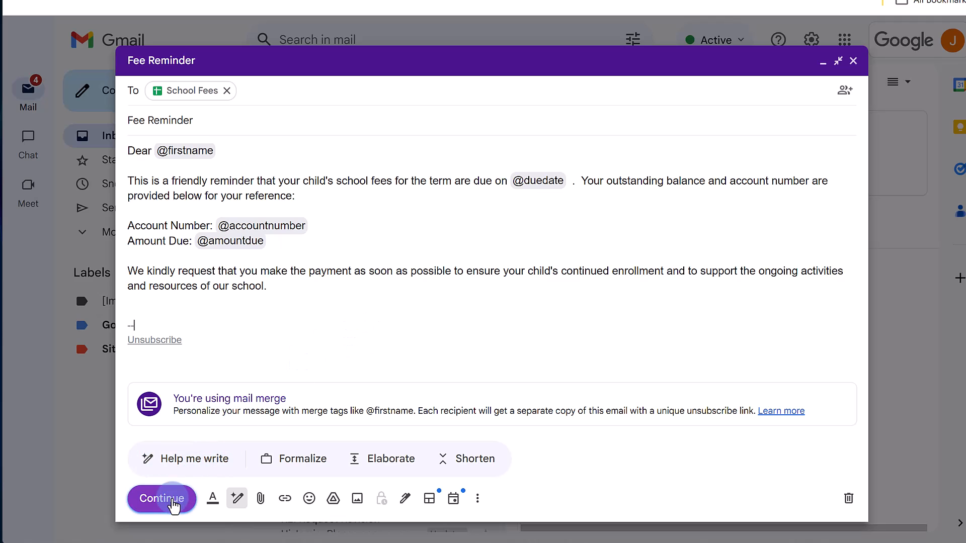
# Continue past the junk mail notice and send all 5 personalised Fee Reminder emails
pyautogui.click(161, 499)
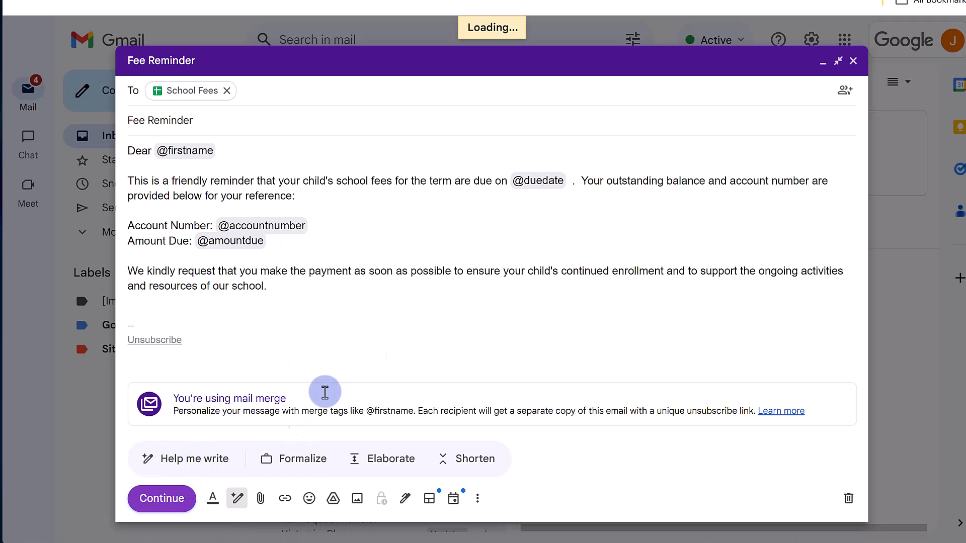
pyautogui.click(161, 499)
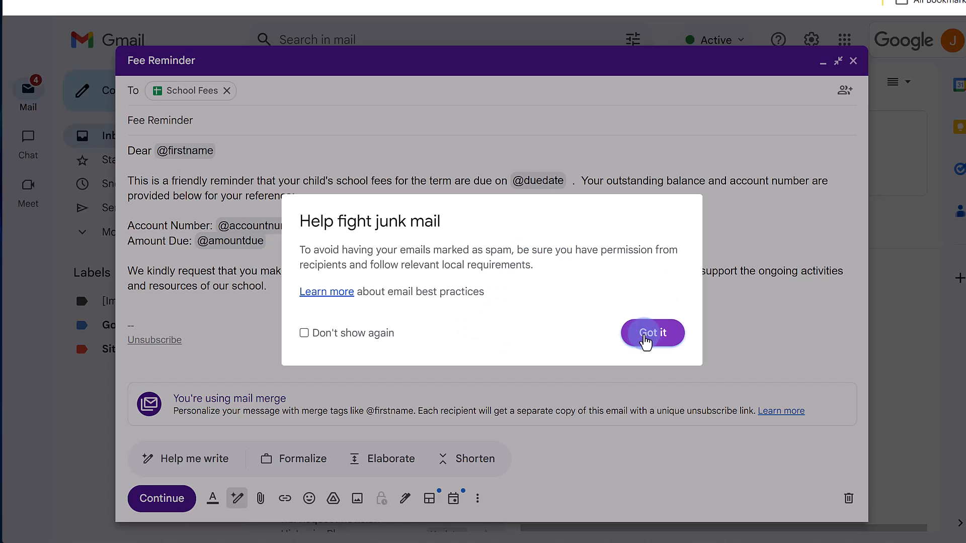
pyautogui.click(653, 332)
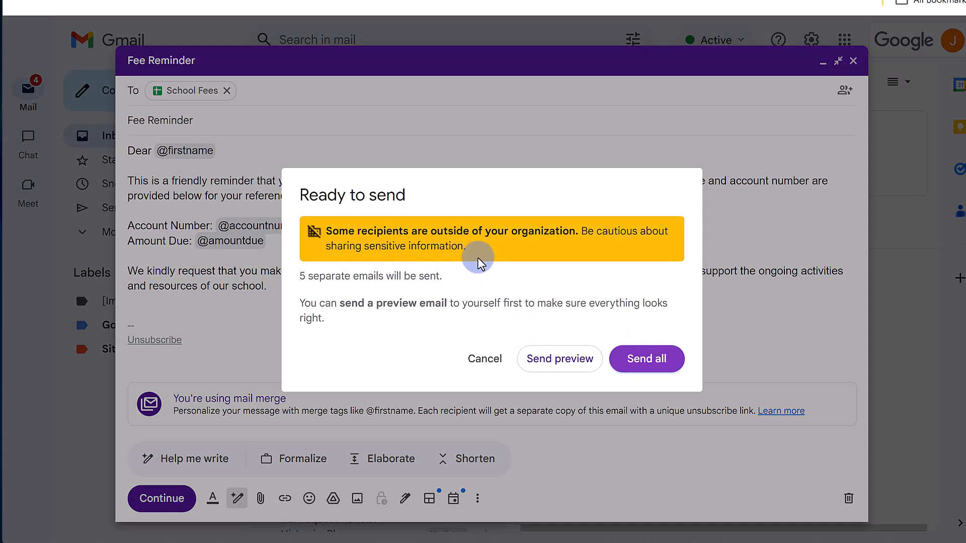
pyautogui.moveTo(597, 272)
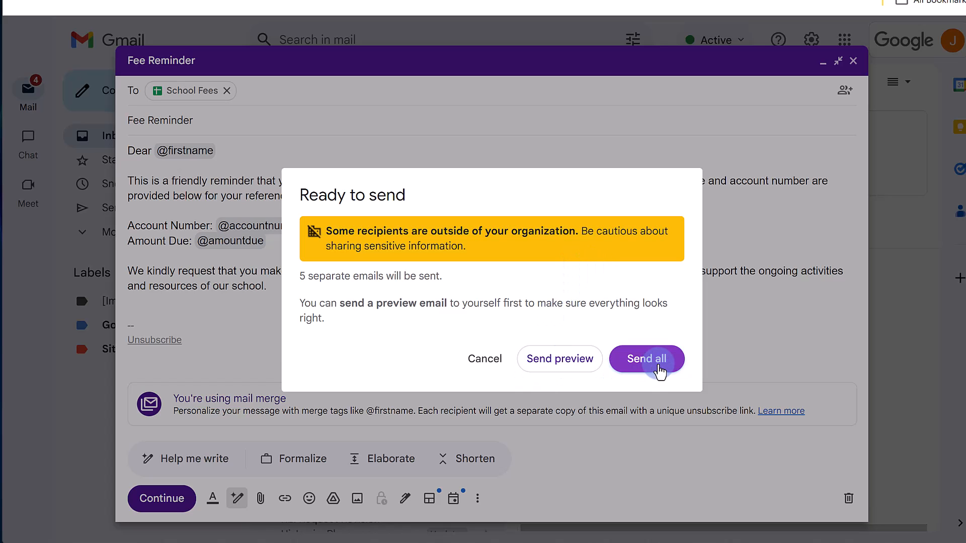
pyautogui.click(646, 358)
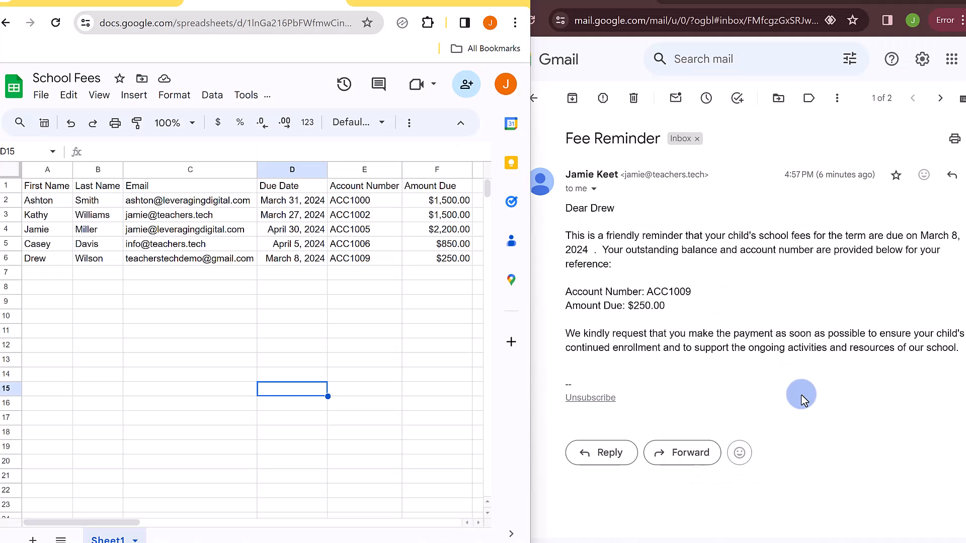
pyautogui.moveTo(711, 286)
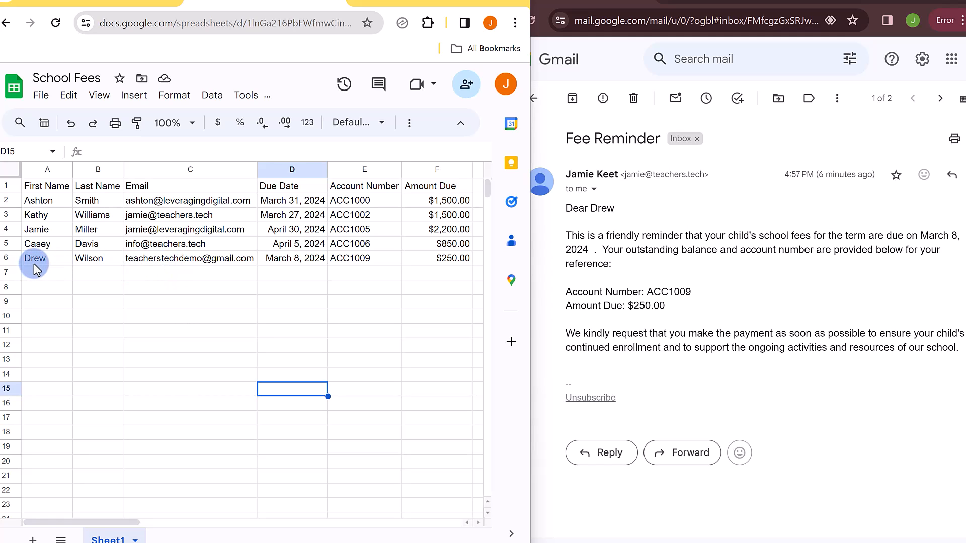
pyautogui.moveTo(351, 271)
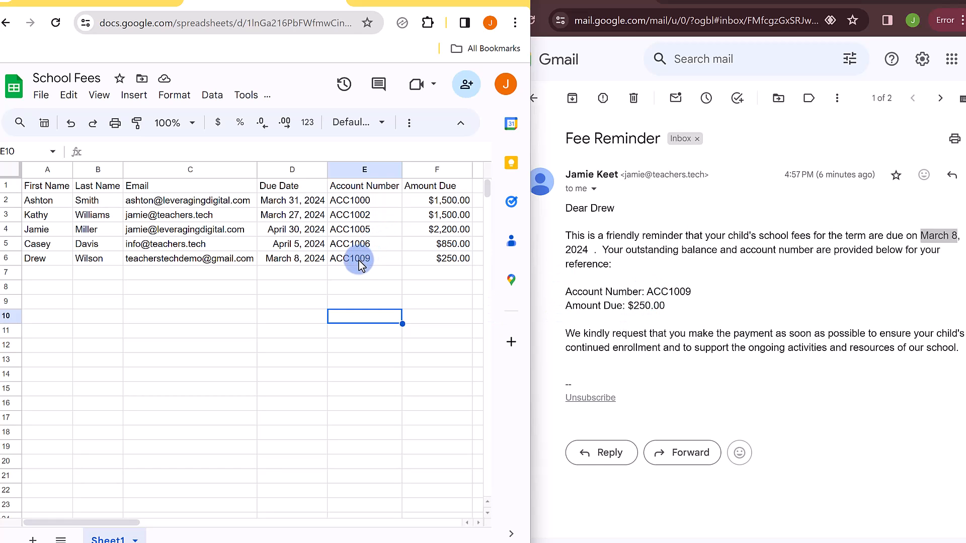
pyautogui.moveTo(438, 267)
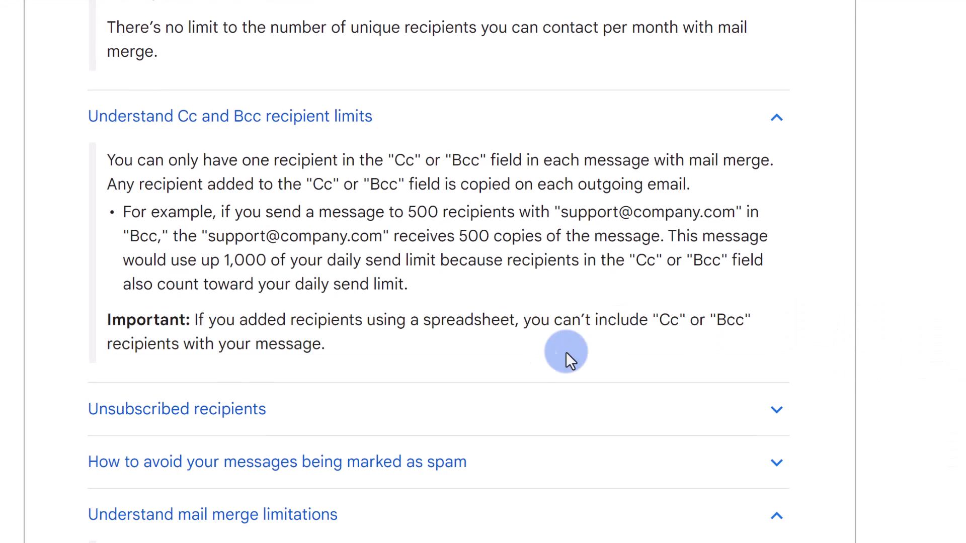
pyautogui.scroll(-3)
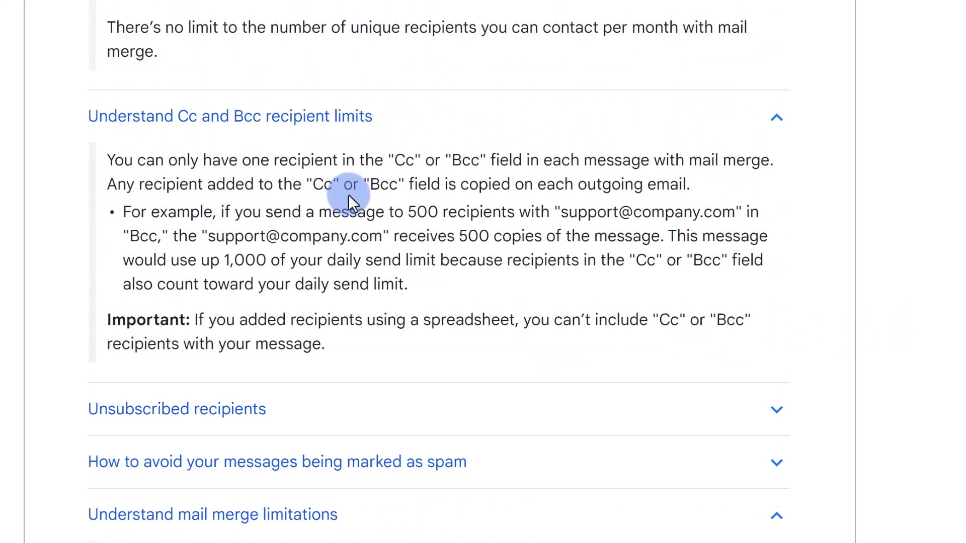
pyautogui.moveTo(483, 191)
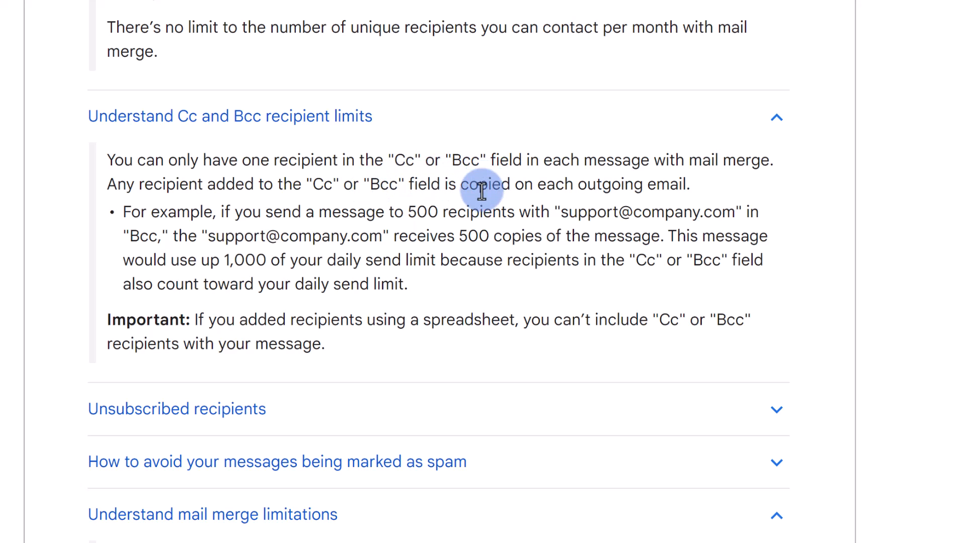
pyautogui.scroll(-3)
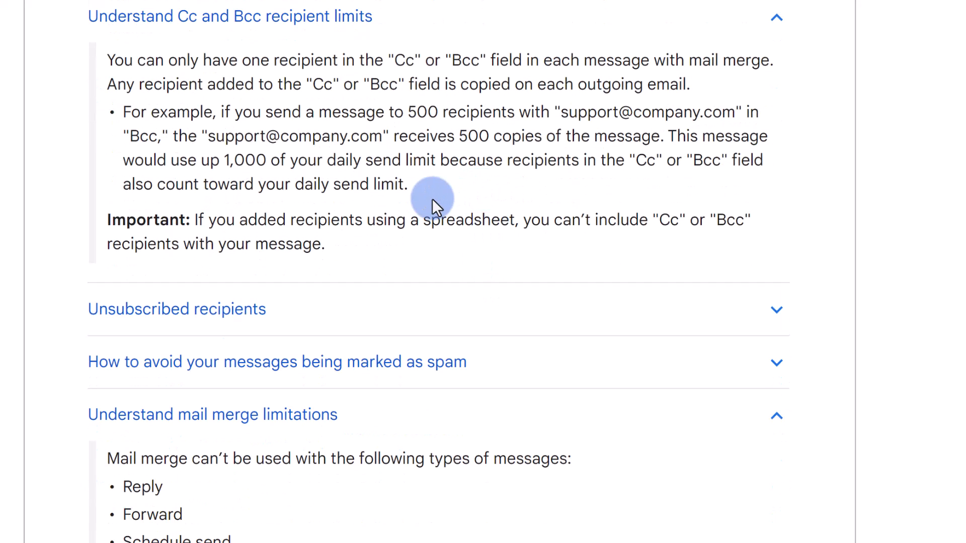
pyautogui.moveTo(431, 135)
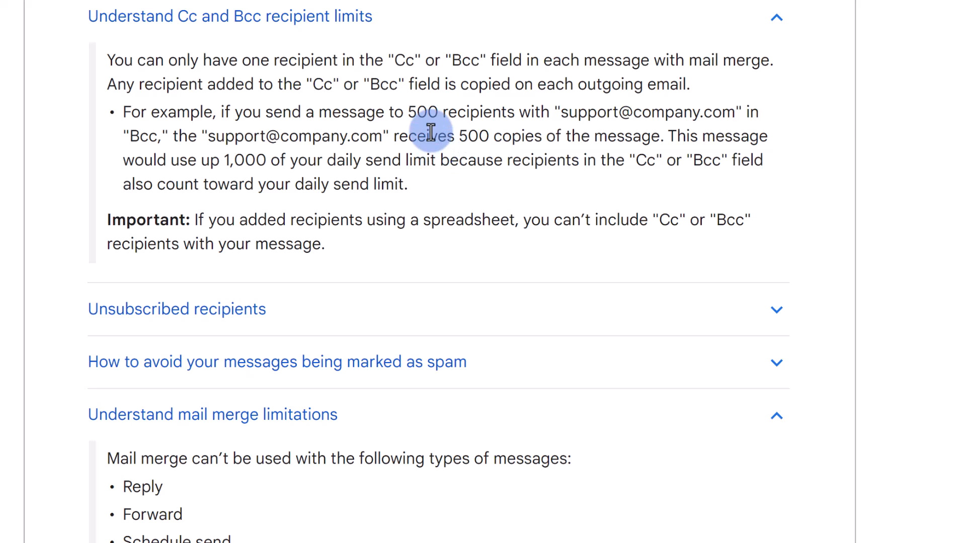
pyautogui.moveTo(531, 260)
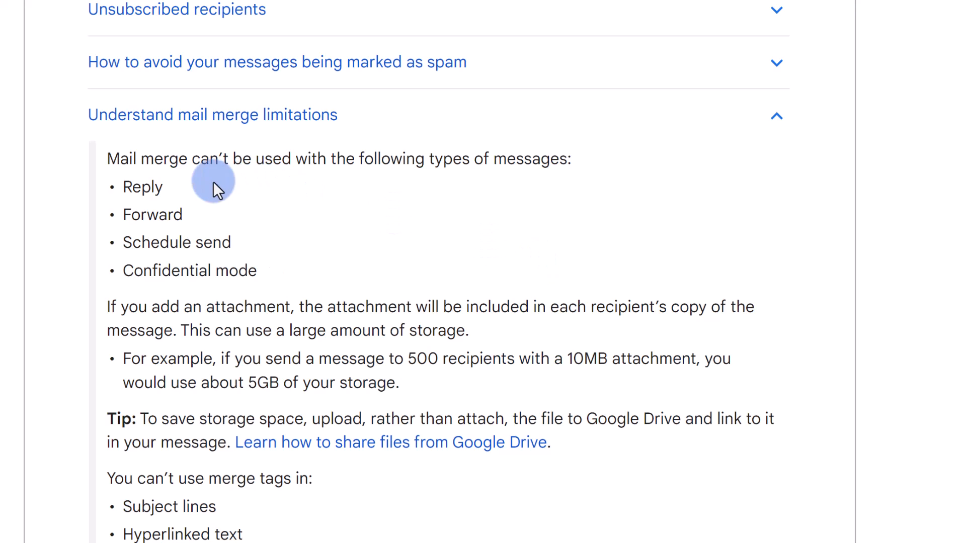
pyautogui.moveTo(551, 182)
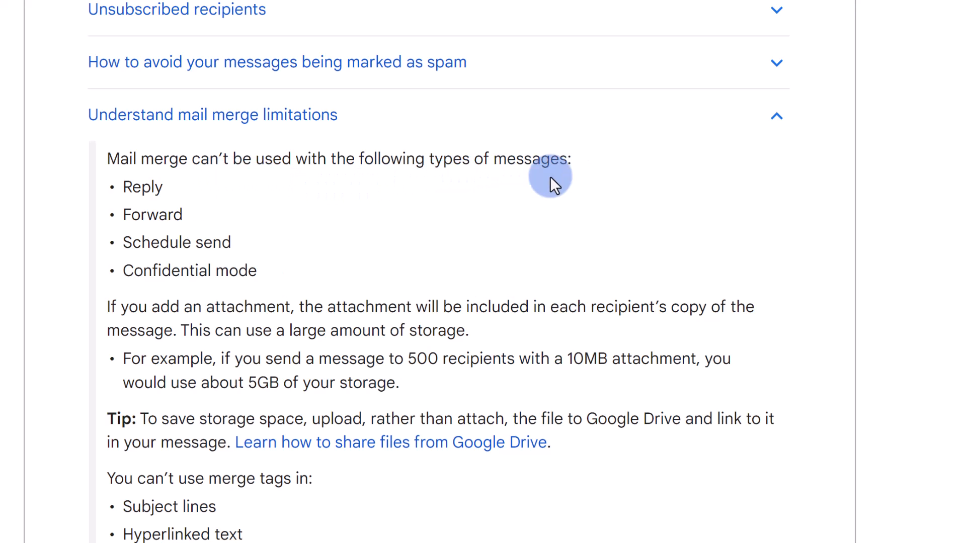
pyautogui.moveTo(195, 210)
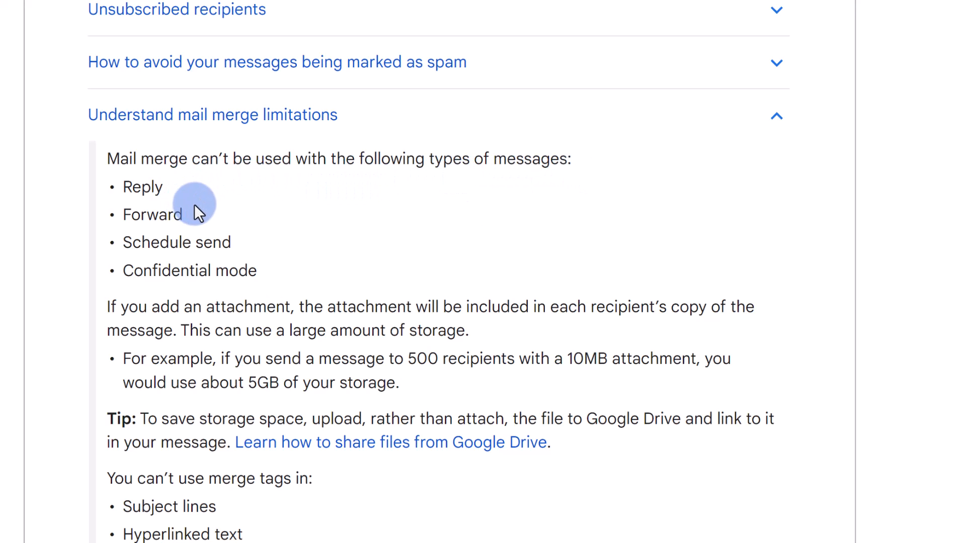
pyautogui.moveTo(445, 278)
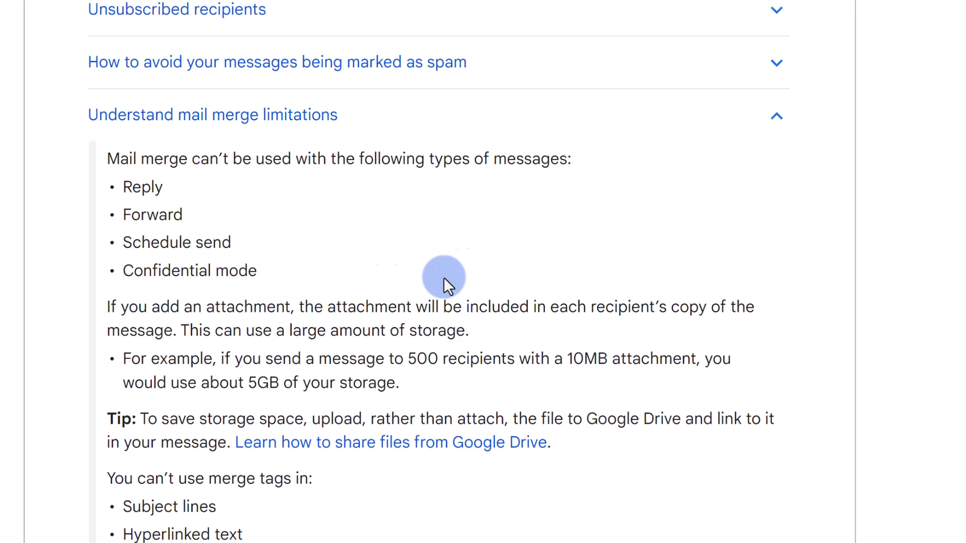
pyautogui.moveTo(751, 302)
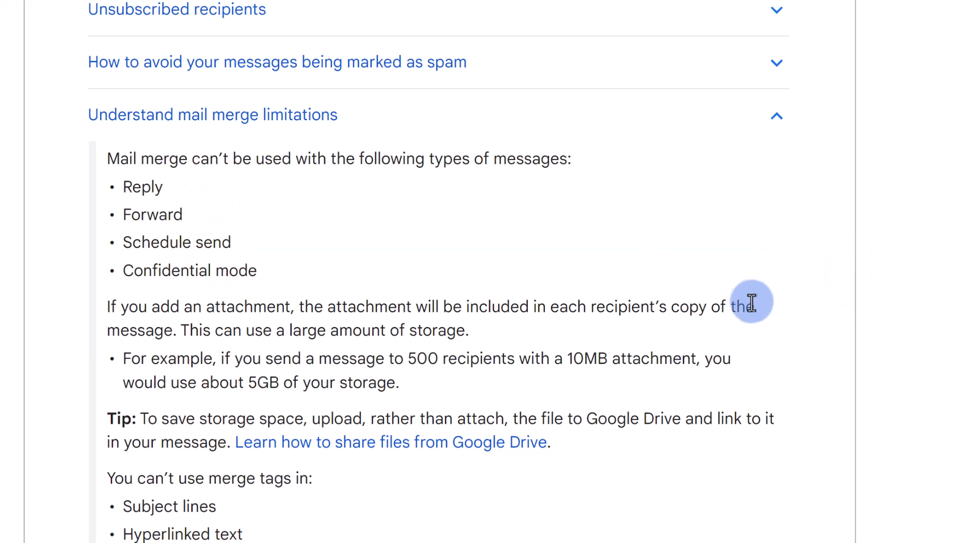
pyautogui.scroll(-3)
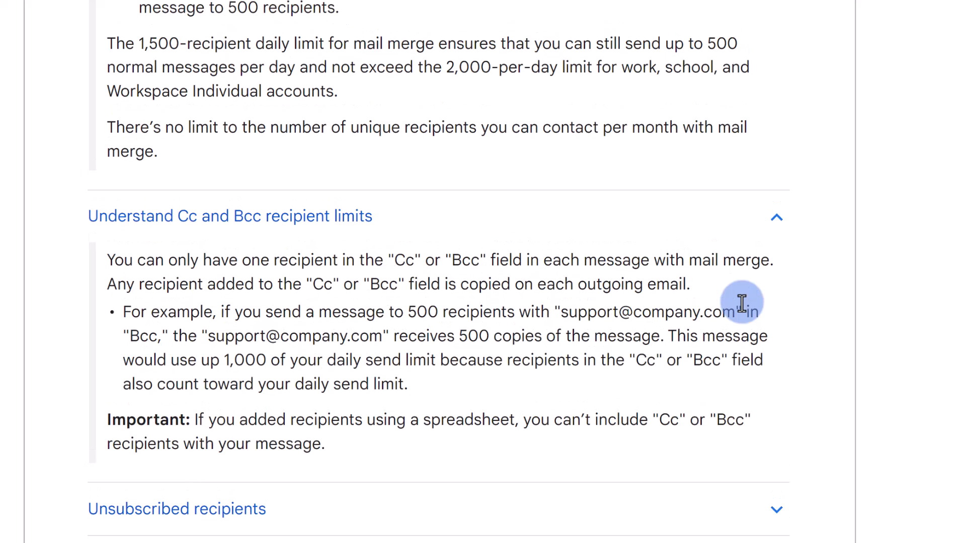